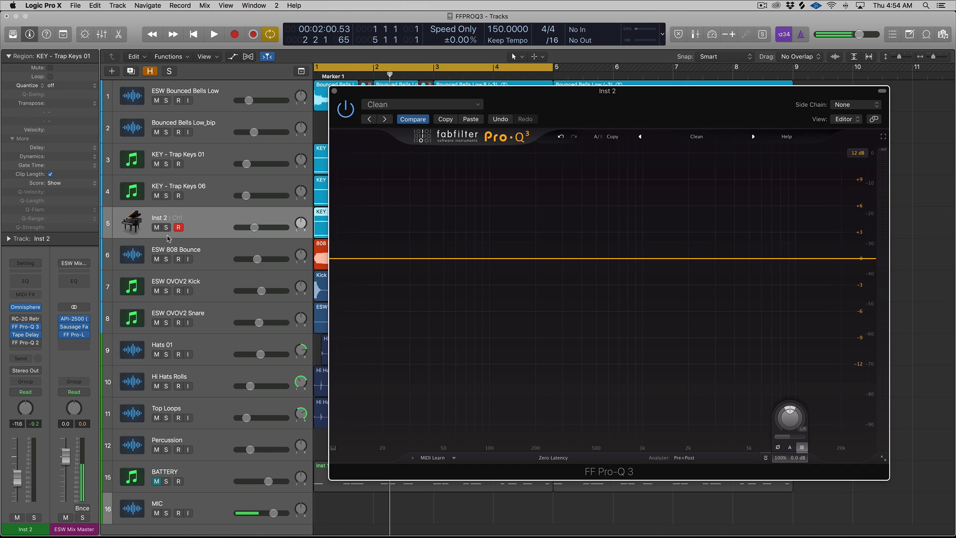
Step: With playback running, lower the Pro-Q 3 output level to about -2.4 dB
click(213, 34)
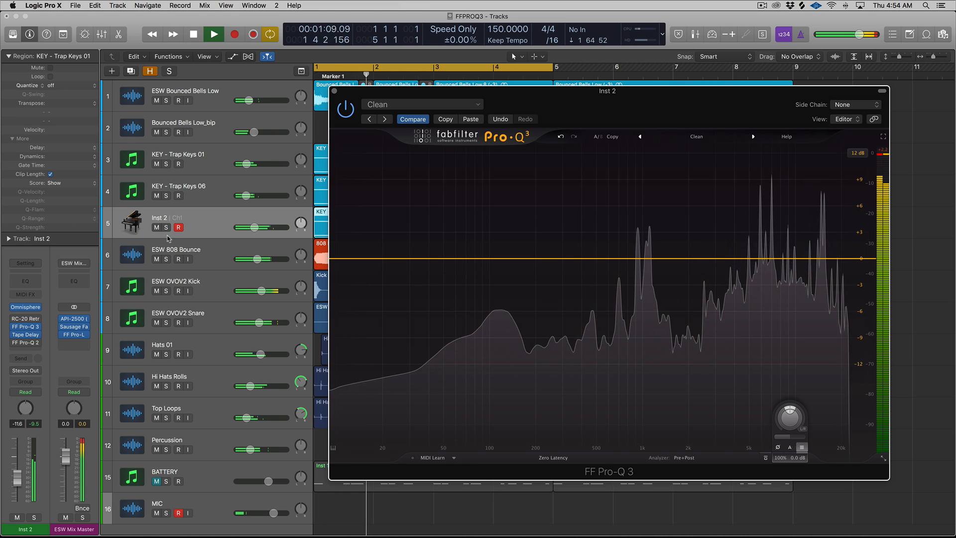
drag(256, 227, 250, 227)
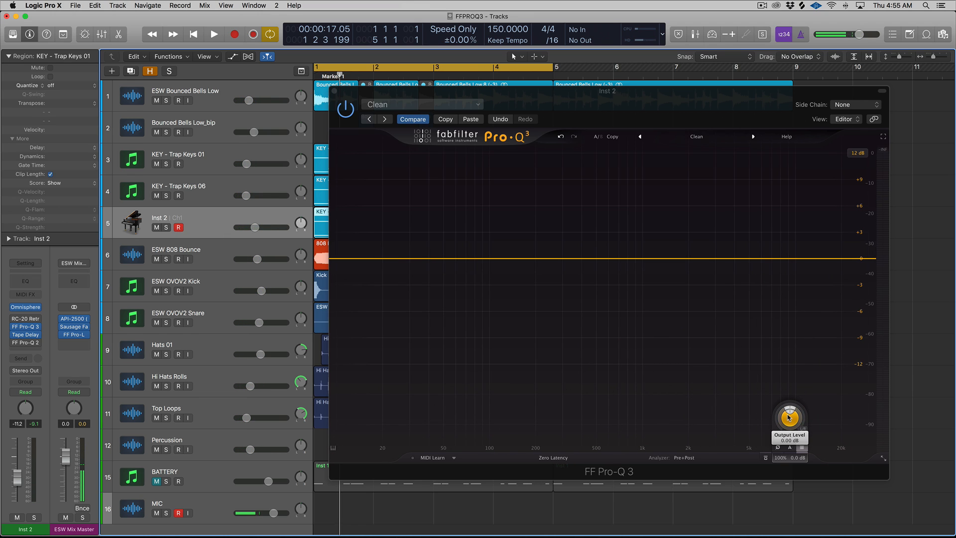
drag(788, 414, 786, 425)
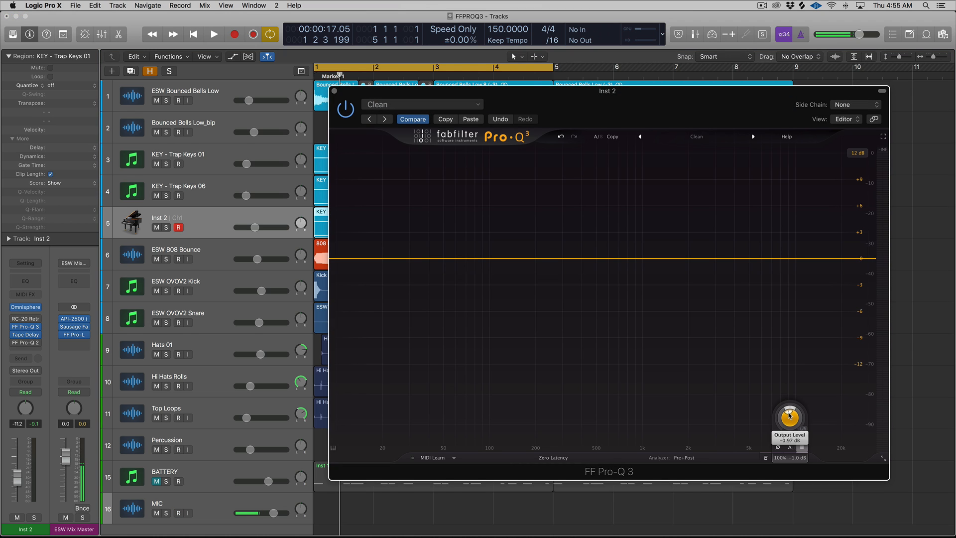
drag(789, 417, 789, 427)
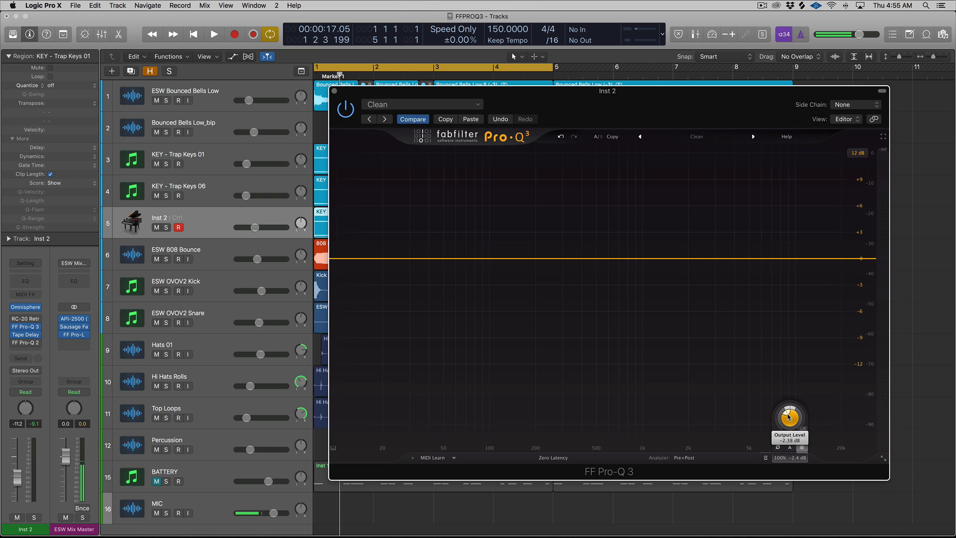
Step: Toggle the M (mute) button on the BATTERY track to compare with and without it
click(178, 513)
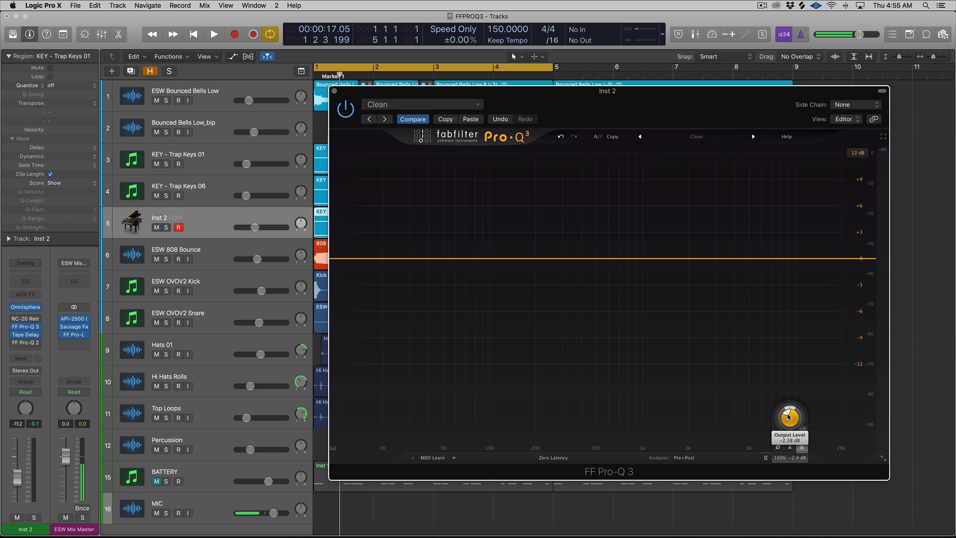
click(178, 513)
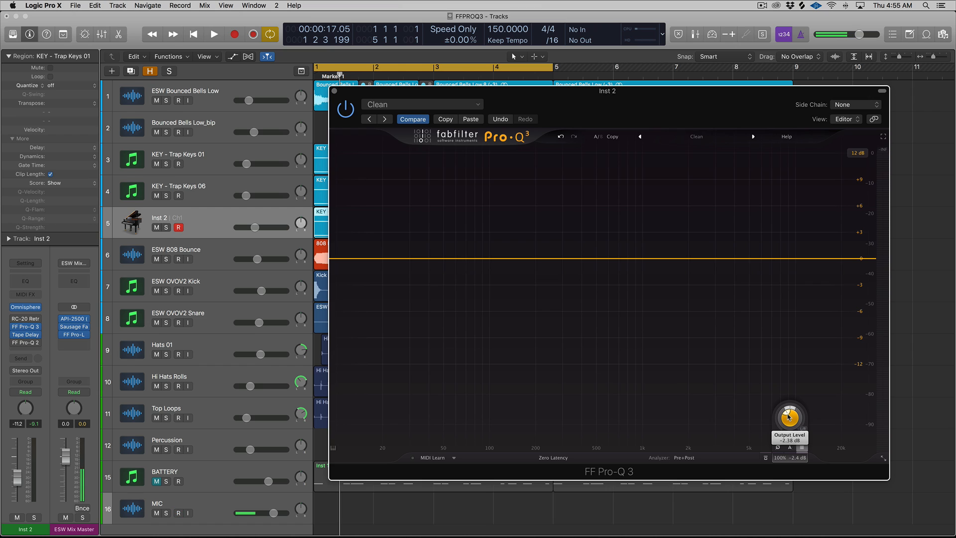
click(178, 512)
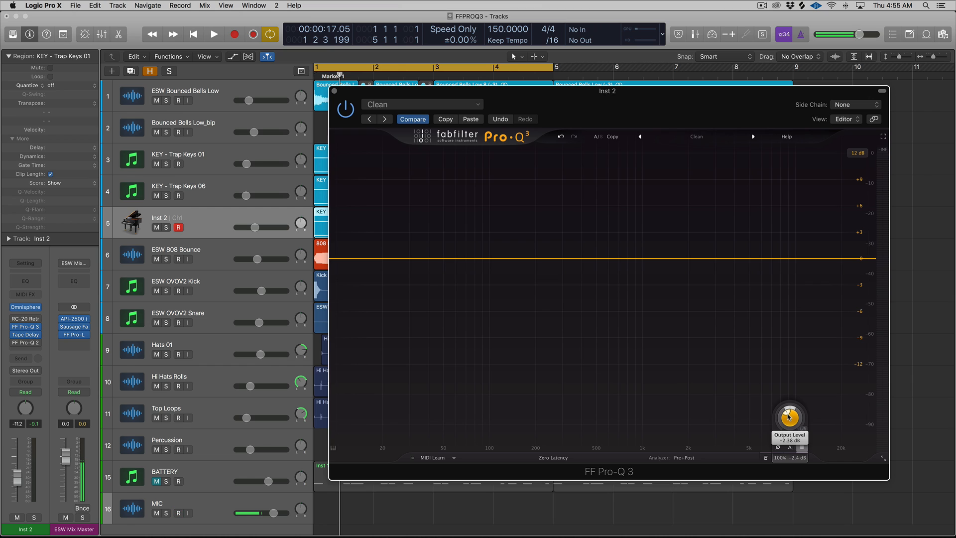
click(179, 513)
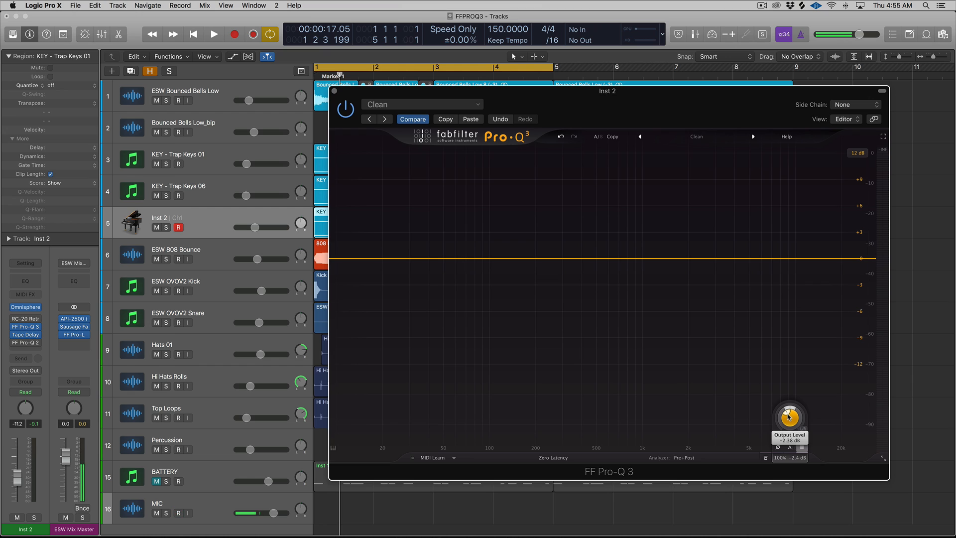
click(178, 513)
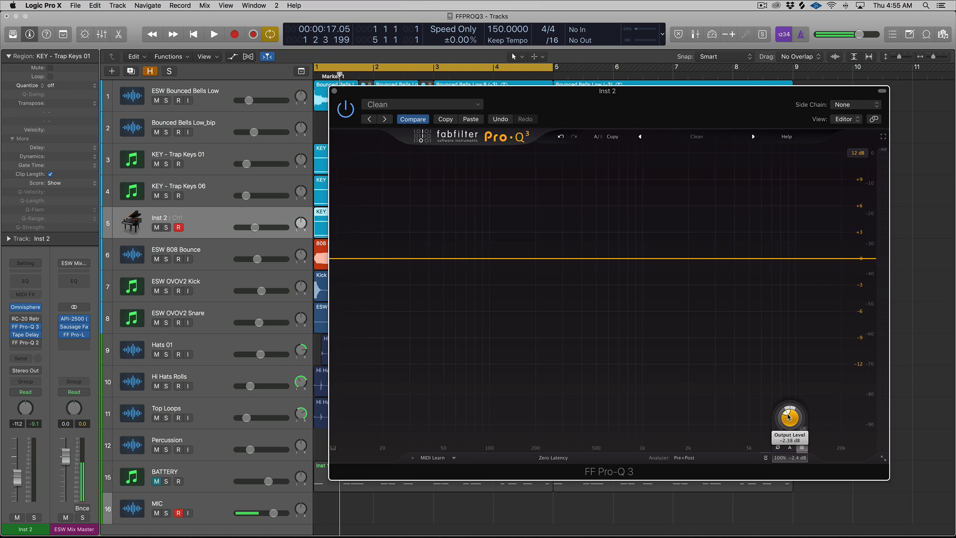
mouse_move(532, 302)
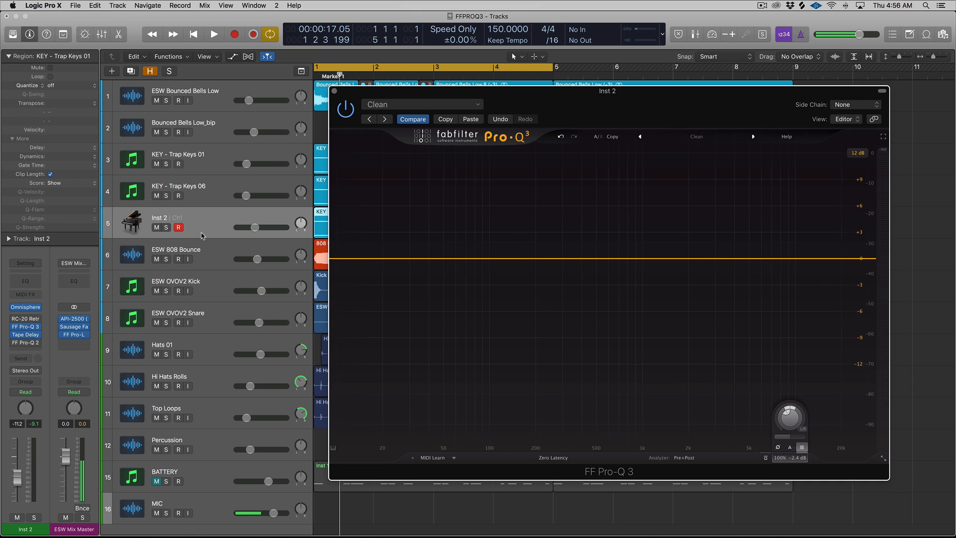
Step: Create a bell band cutting about -3.2 dB at 1516 Hz and audition it during playback
click(213, 34)
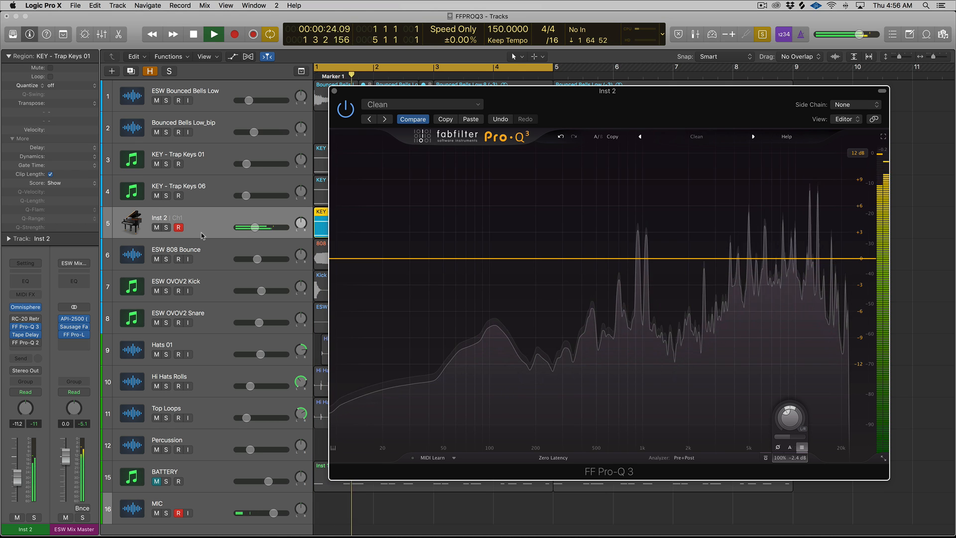
click(213, 34)
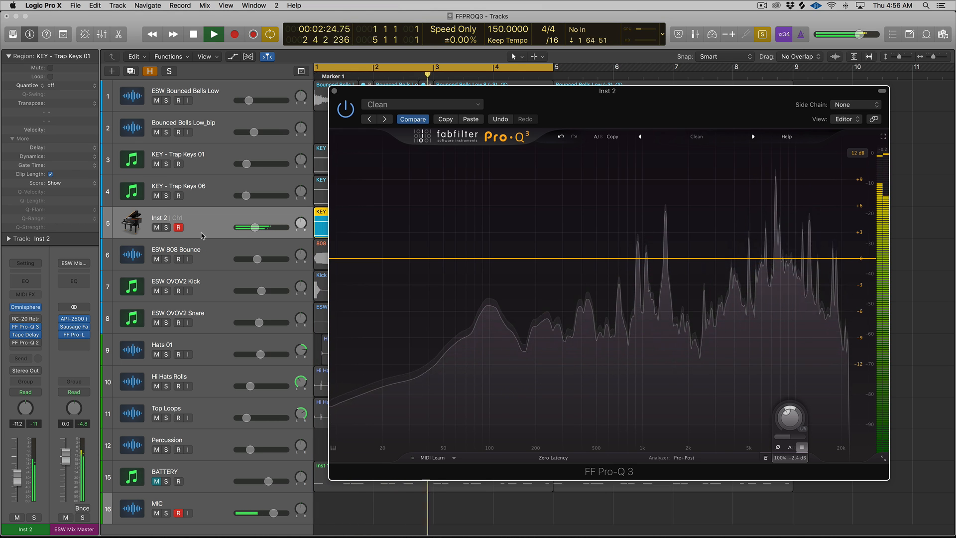
click(213, 34)
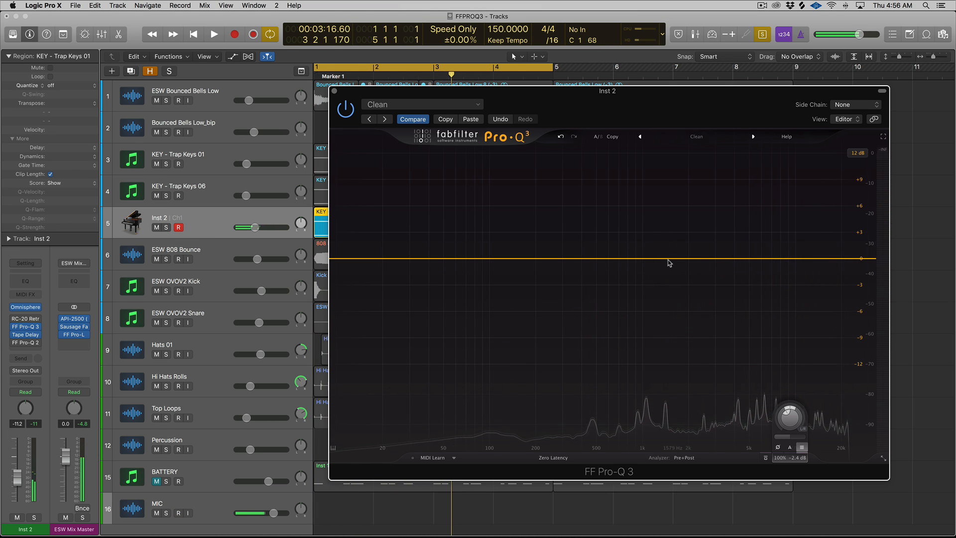
click(664, 258)
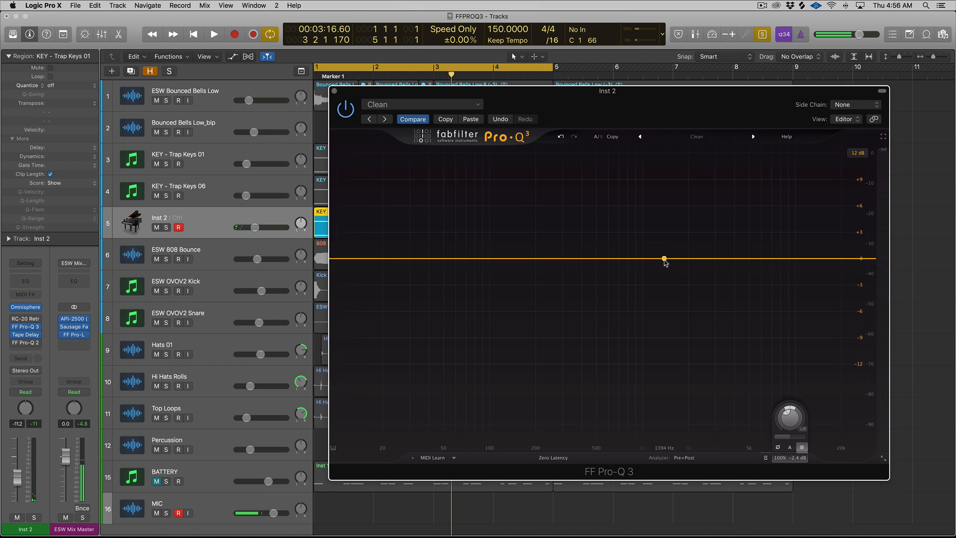
click(664, 259)
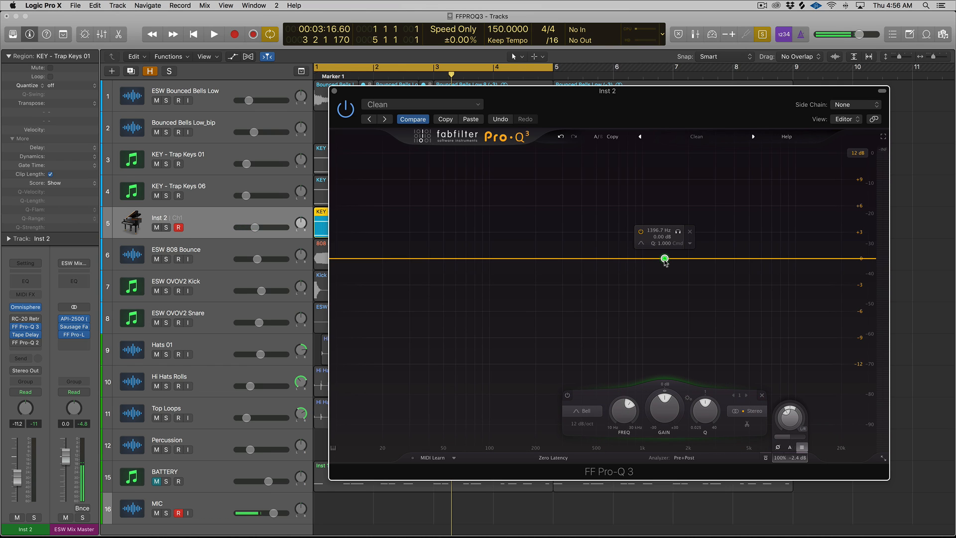
drag(664, 258, 663, 272)
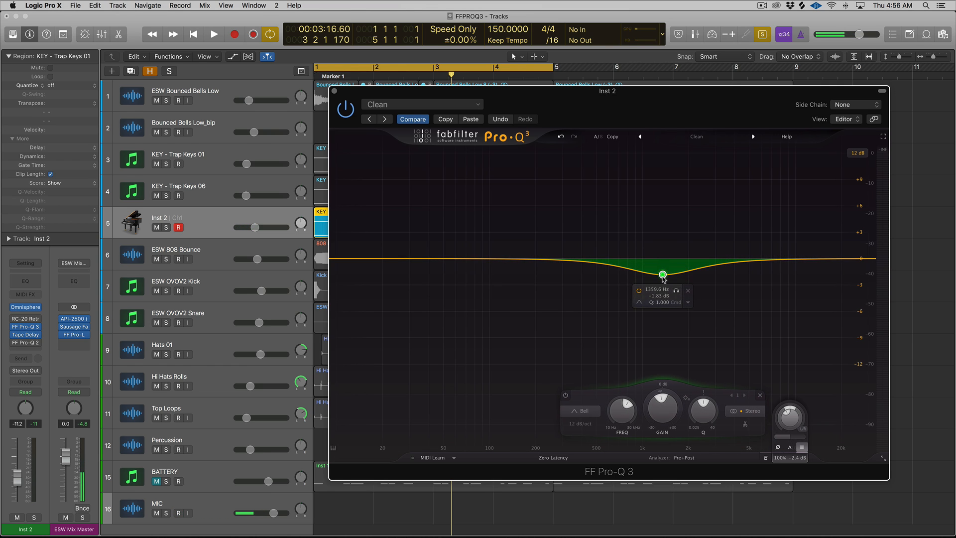
drag(662, 275, 661, 287)
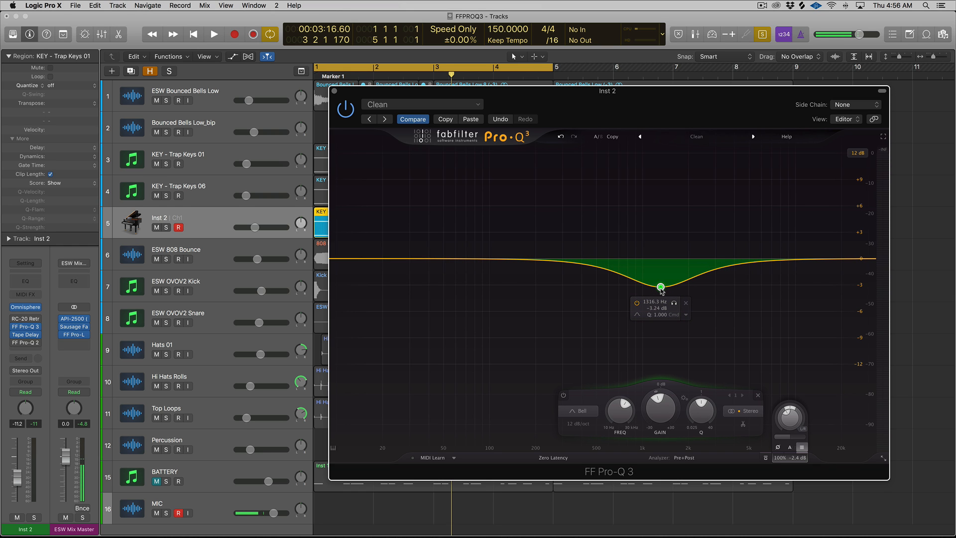
click(213, 34)
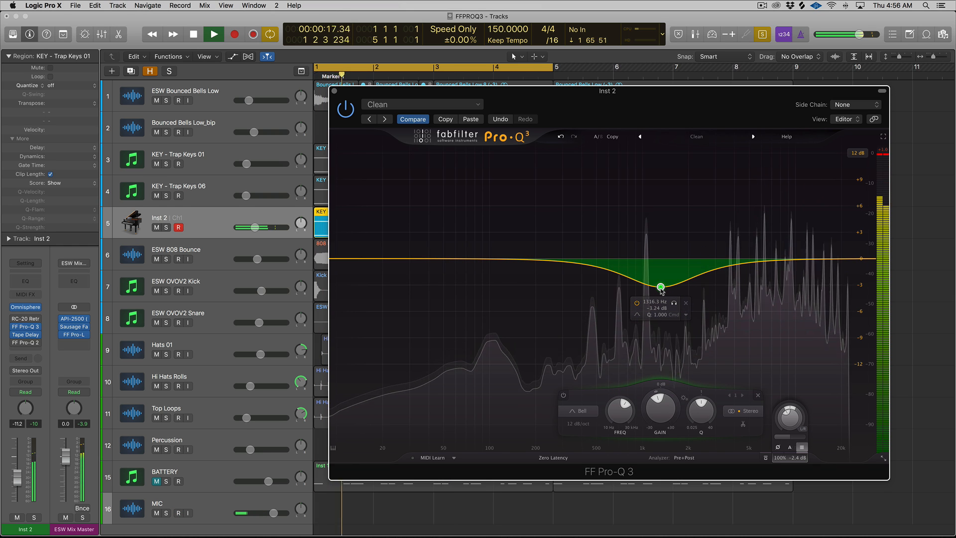
click(212, 33)
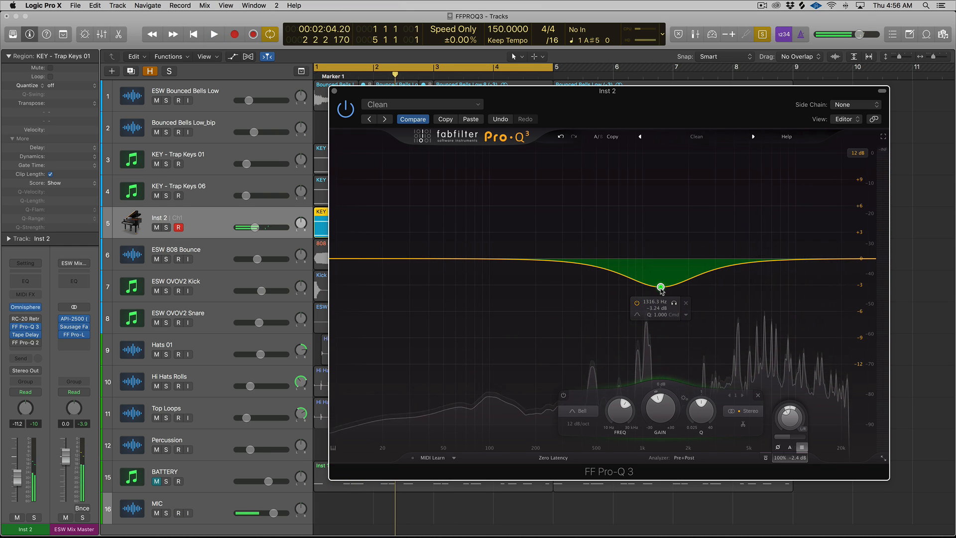
Step: Move the bell band down to about 1 kHz and make it a dynamic band
drag(660, 286, 645, 287)
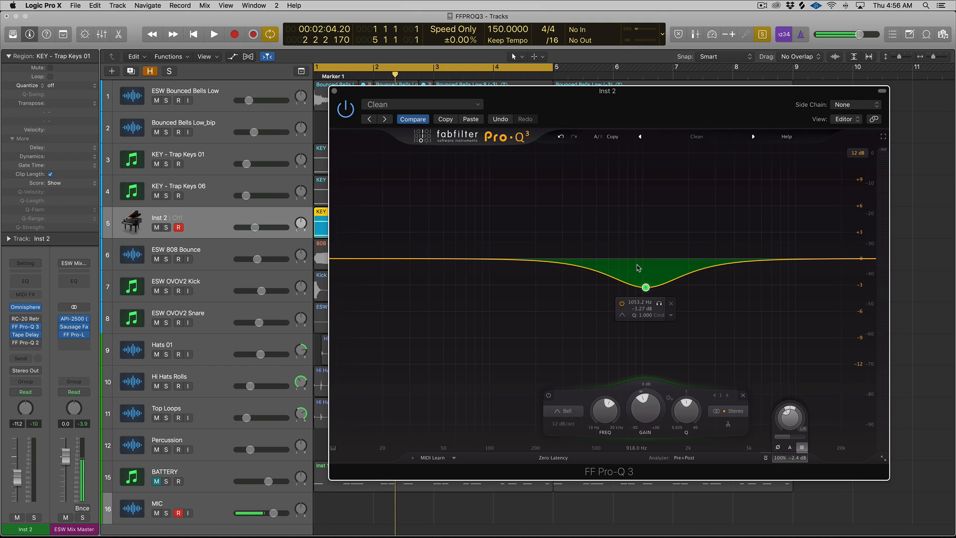
right_click(646, 286)
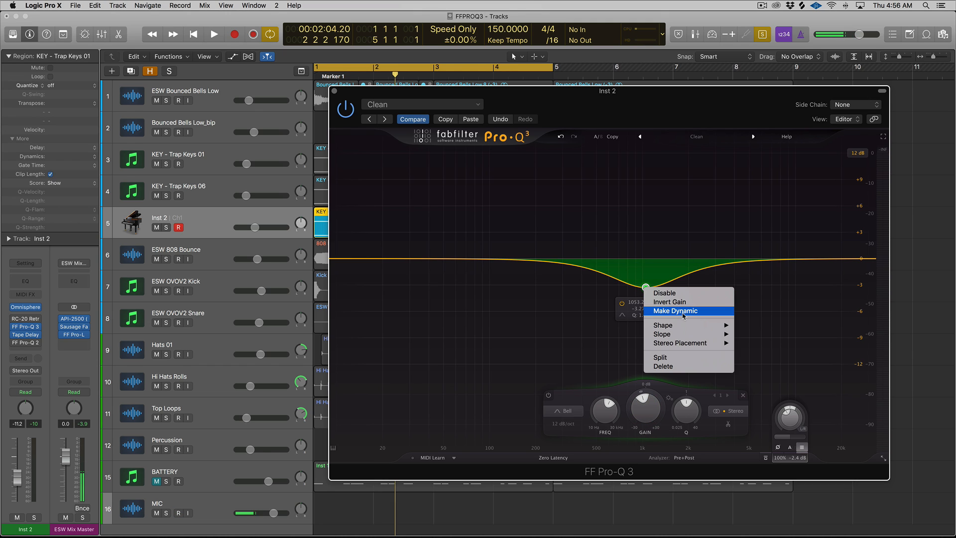
click(674, 311)
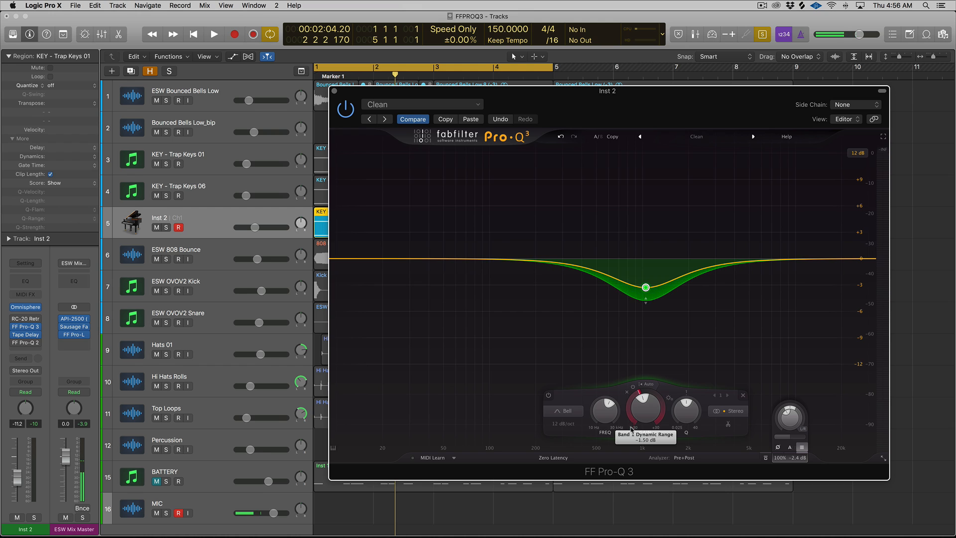
Step: Adjust the band's dynamic range ring so the cut can dip to roughly 6 dB
drag(645, 408, 645, 399)
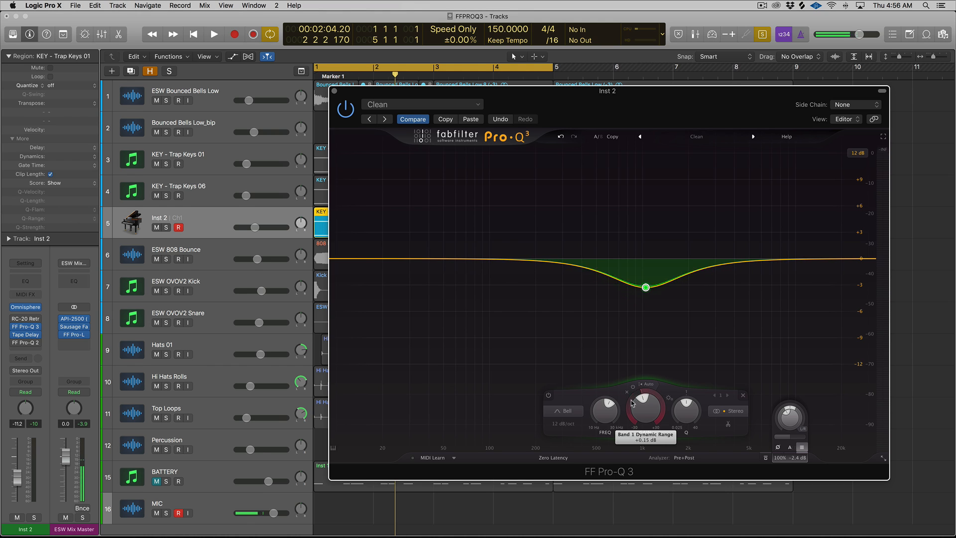
drag(644, 408, 644, 396)
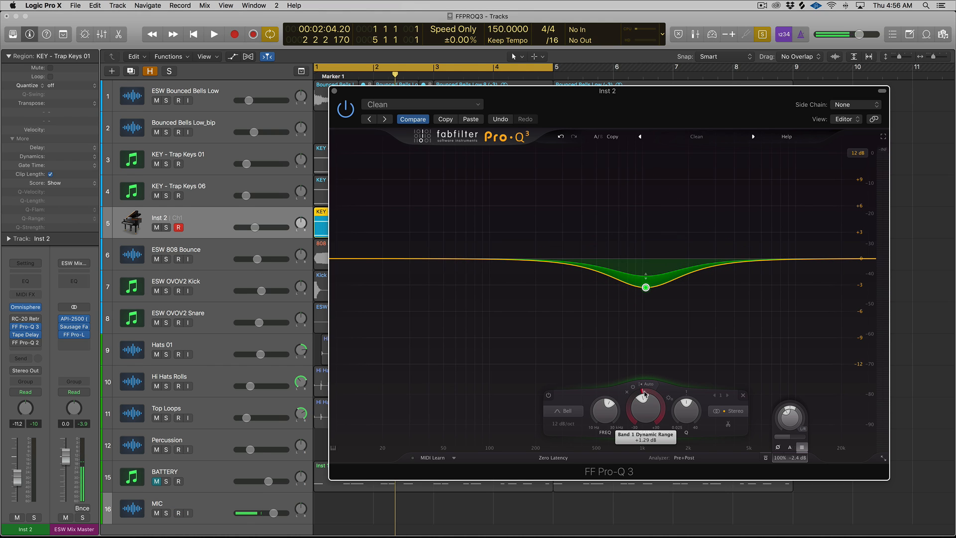
drag(645, 402, 645, 414)
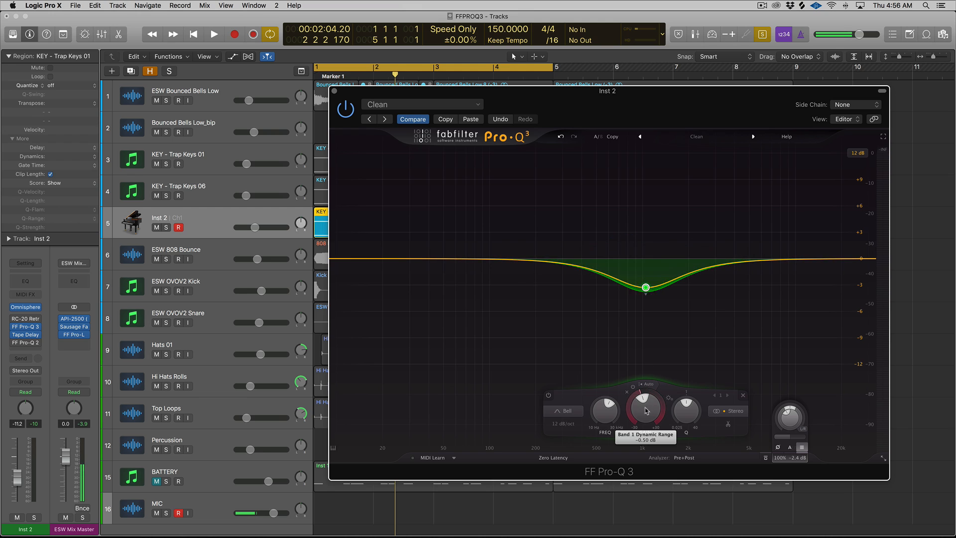
drag(644, 410, 645, 391)
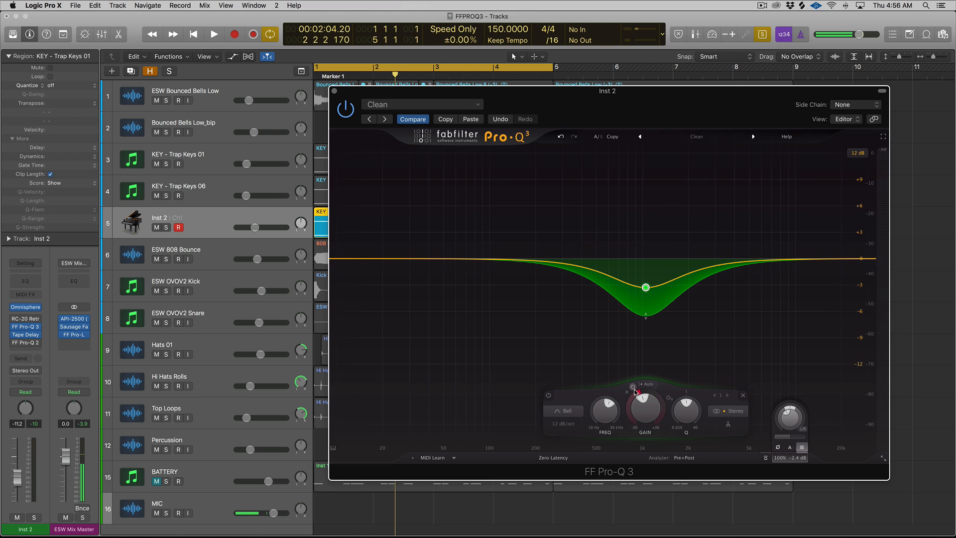
Step: Disable Auto threshold on Band 1 and tune its manual threshold while the track plays
click(213, 34)
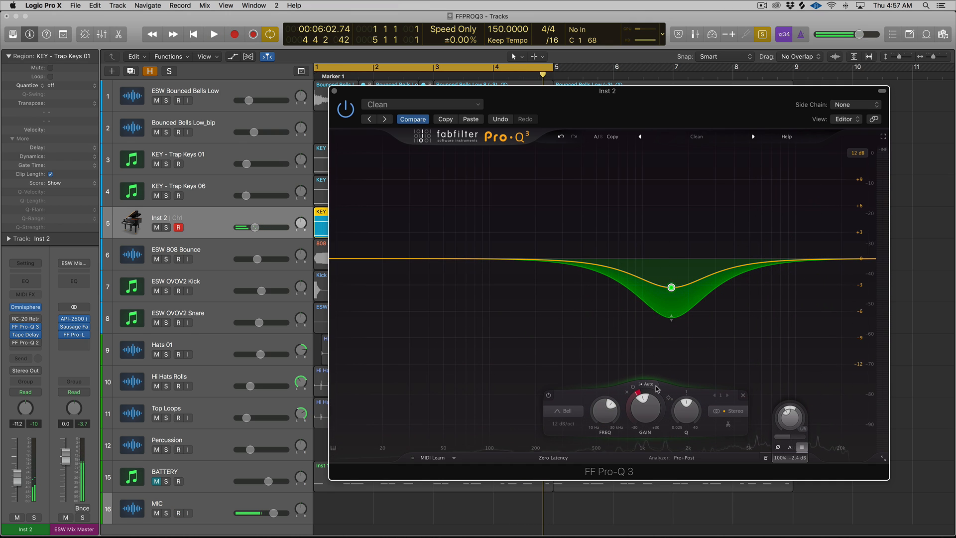
mouse_move(648, 385)
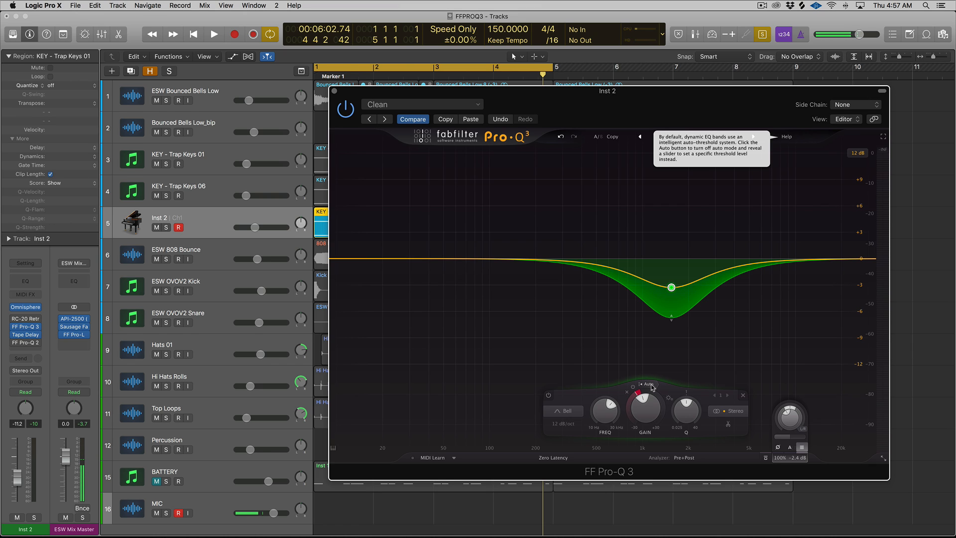
click(647, 384)
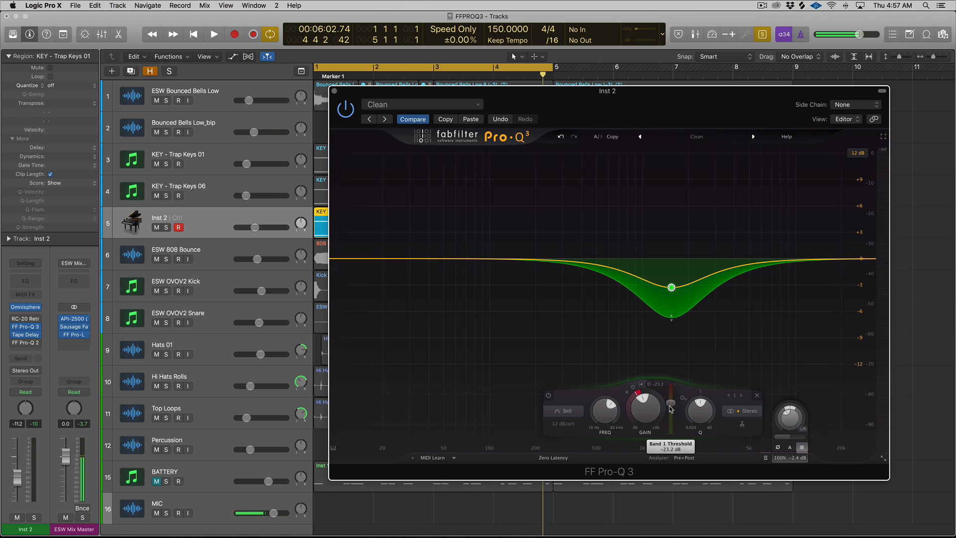
click(213, 34)
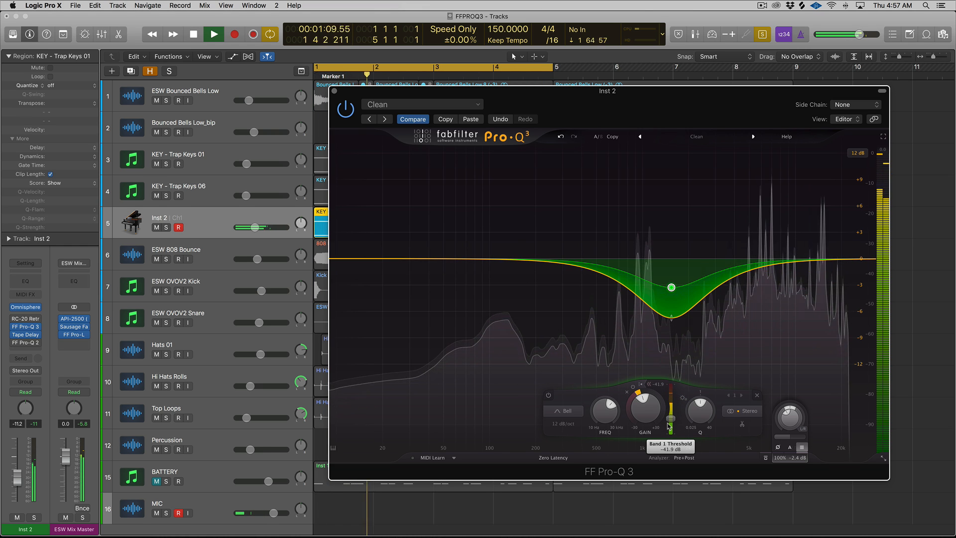
drag(670, 424, 670, 417)
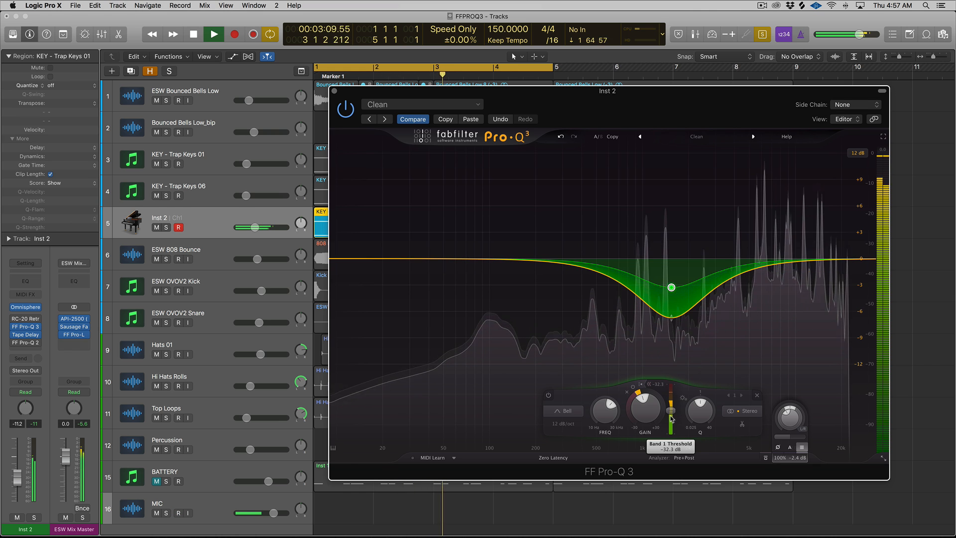
drag(670, 287, 661, 287)
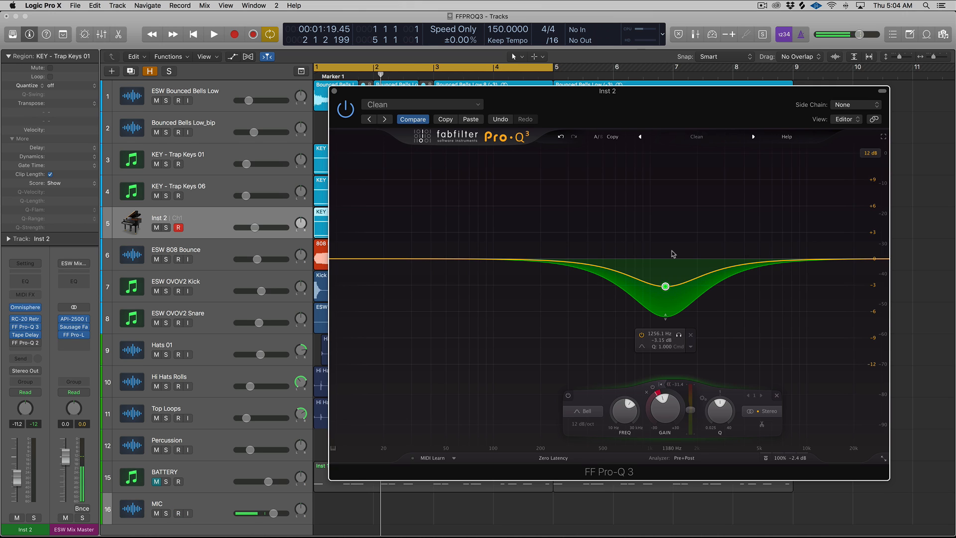
click(178, 512)
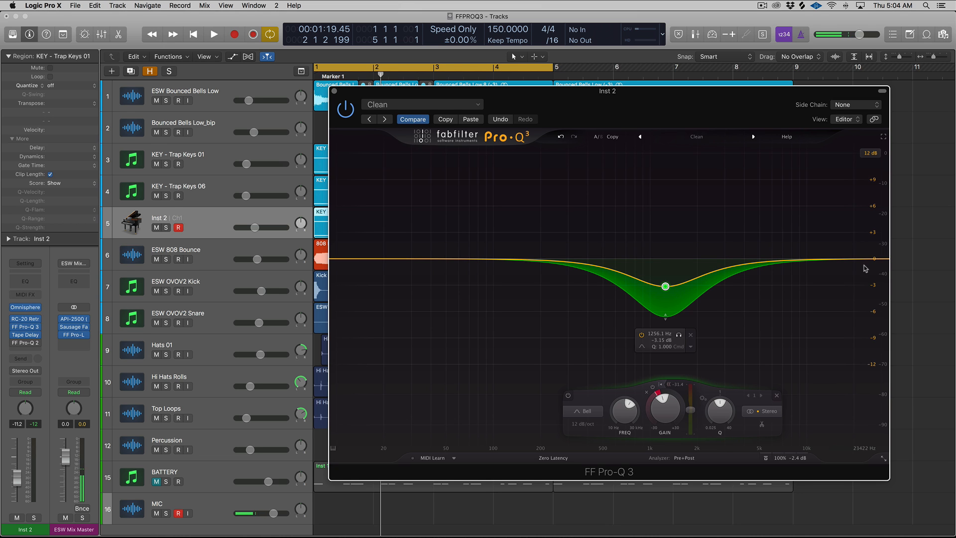
Step: Add a high-cut band and set both the low-cut and high-cut slopes to Brickwall
click(863, 259)
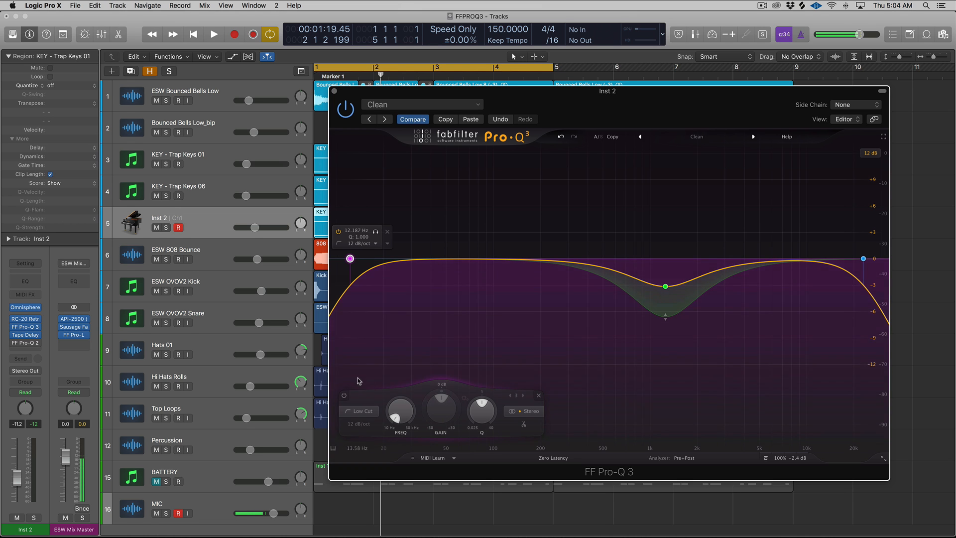
click(360, 412)
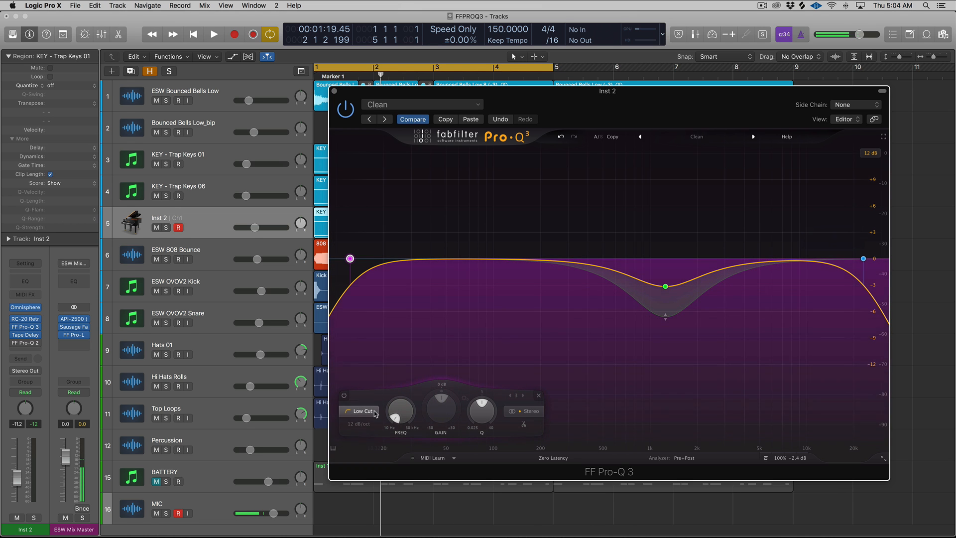
click(359, 424)
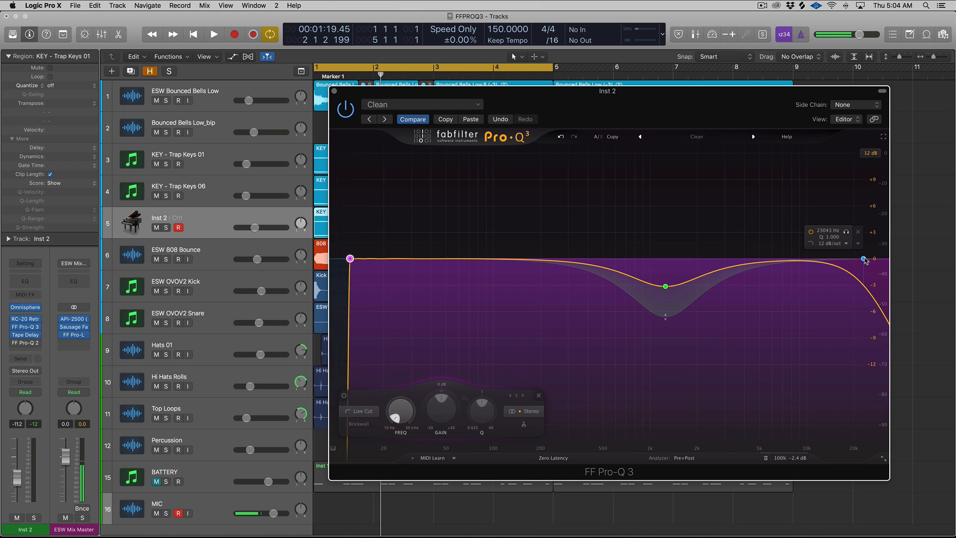
click(863, 259)
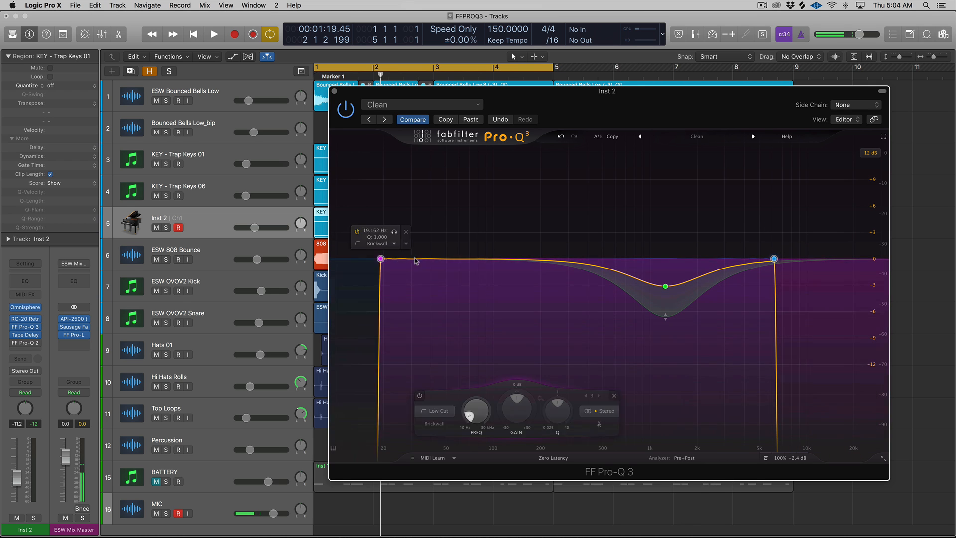
Step: Move the brickwall low cut up to about 150 Hz and close the EQ editor
drag(381, 259, 520, 258)
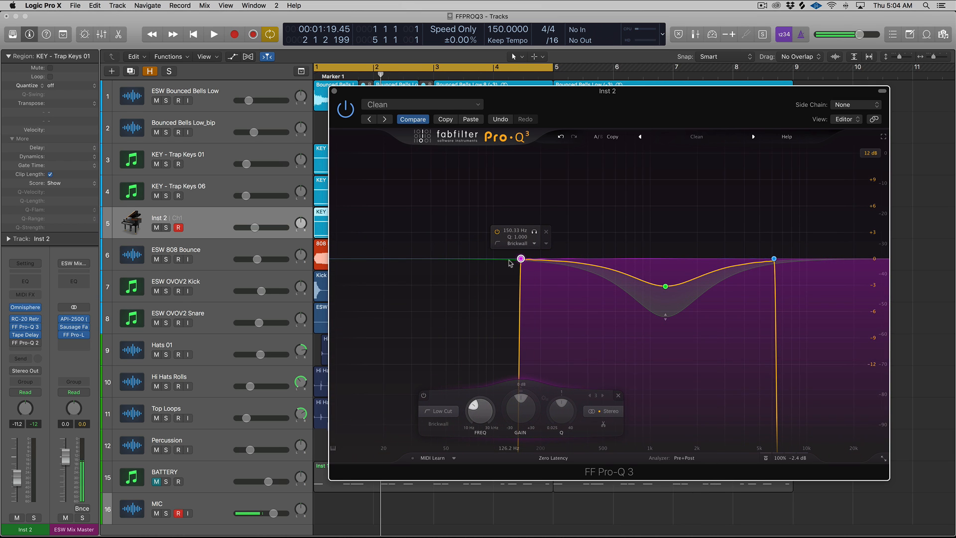
click(438, 425)
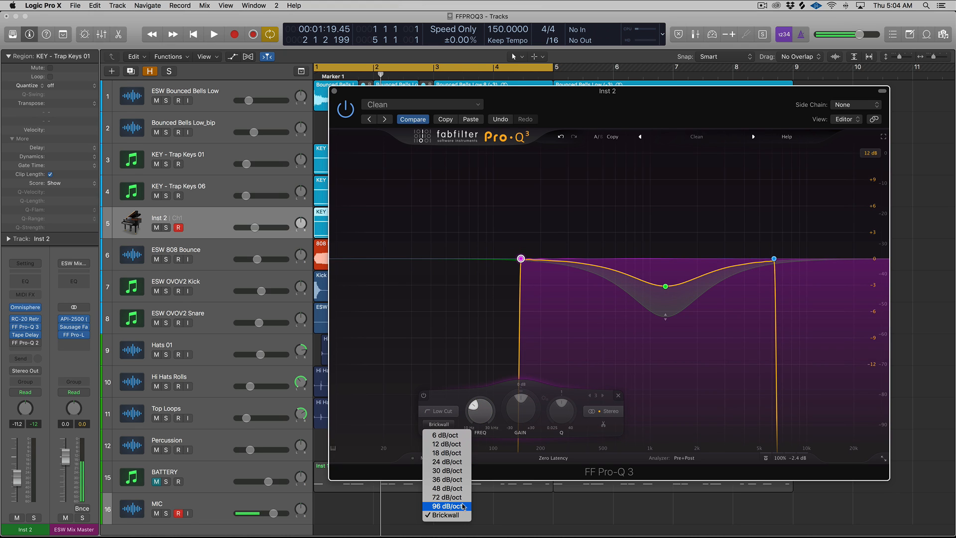
click(444, 518)
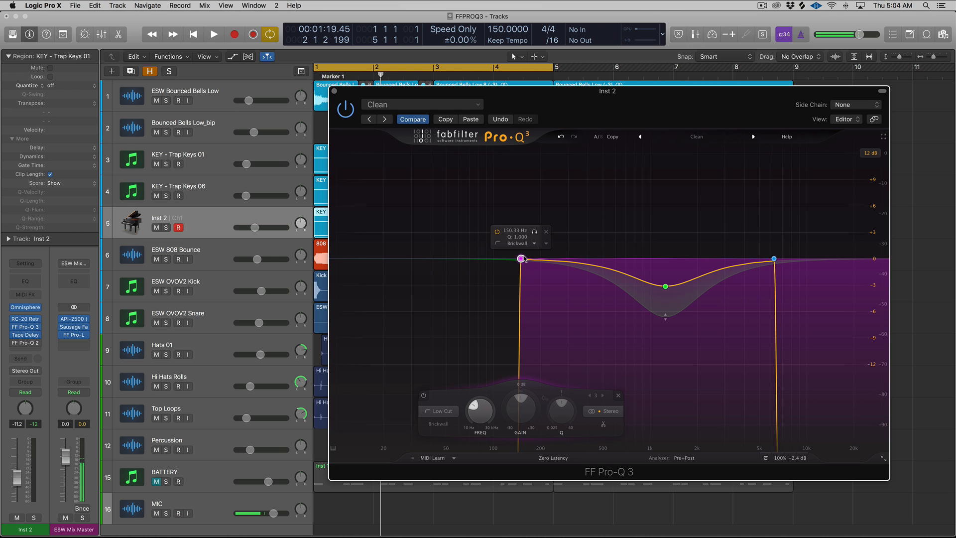
click(213, 34)
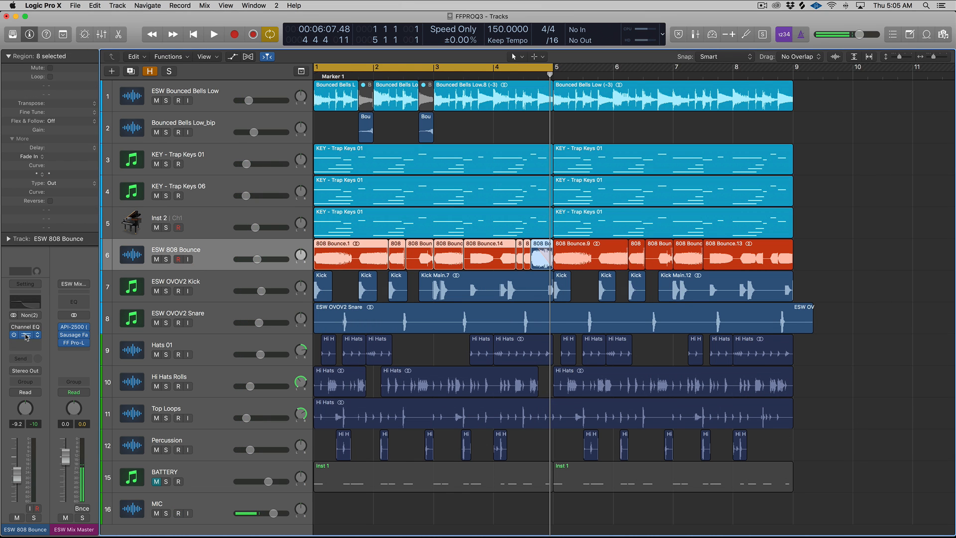
click(25, 342)
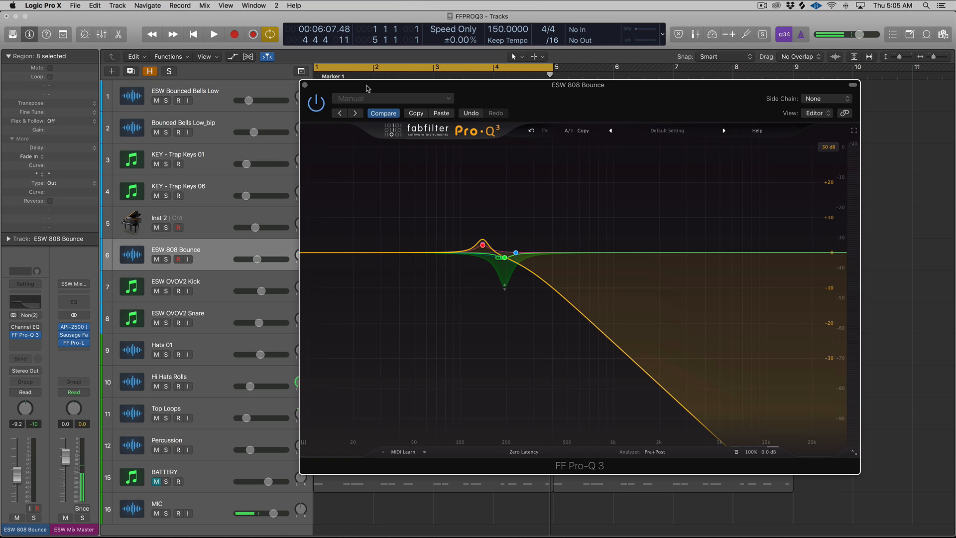
mouse_move(425, 232)
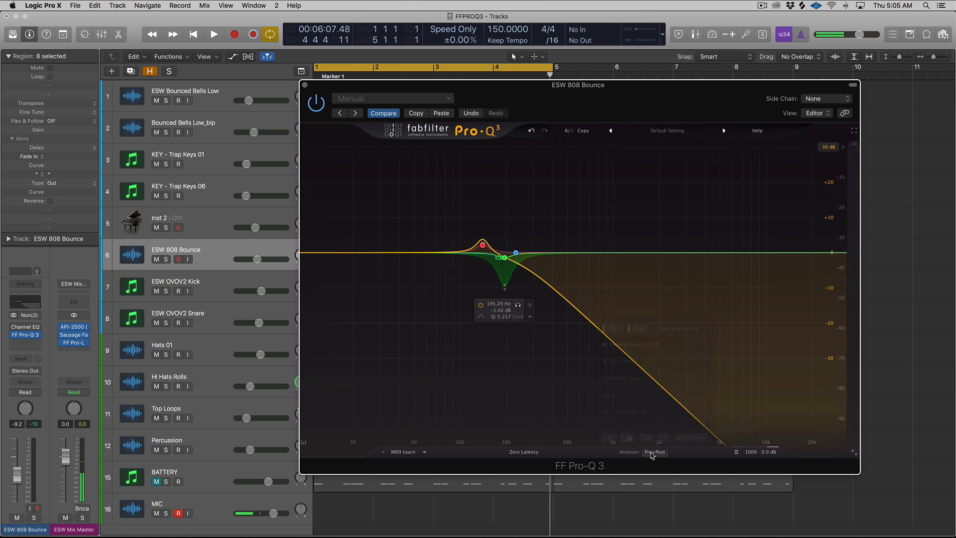
click(654, 452)
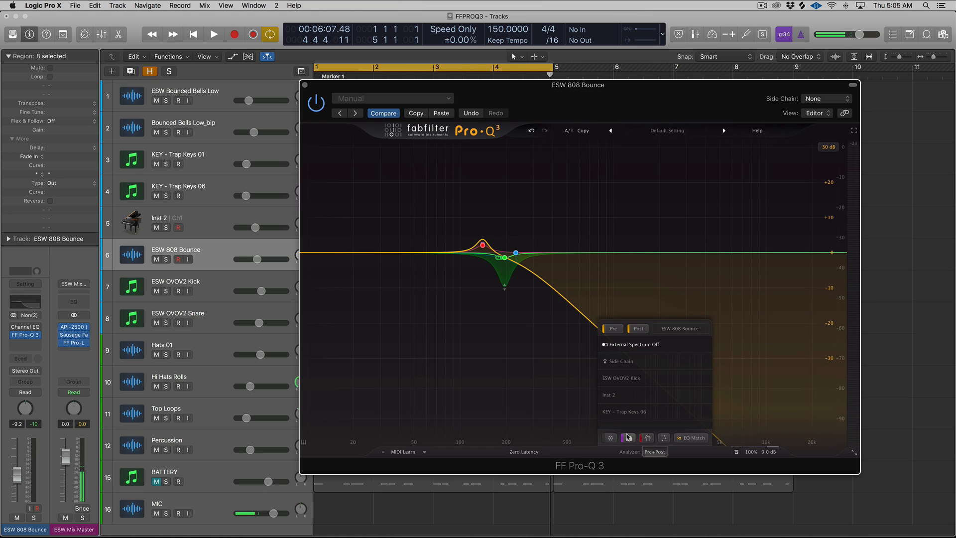
mouse_move(629, 437)
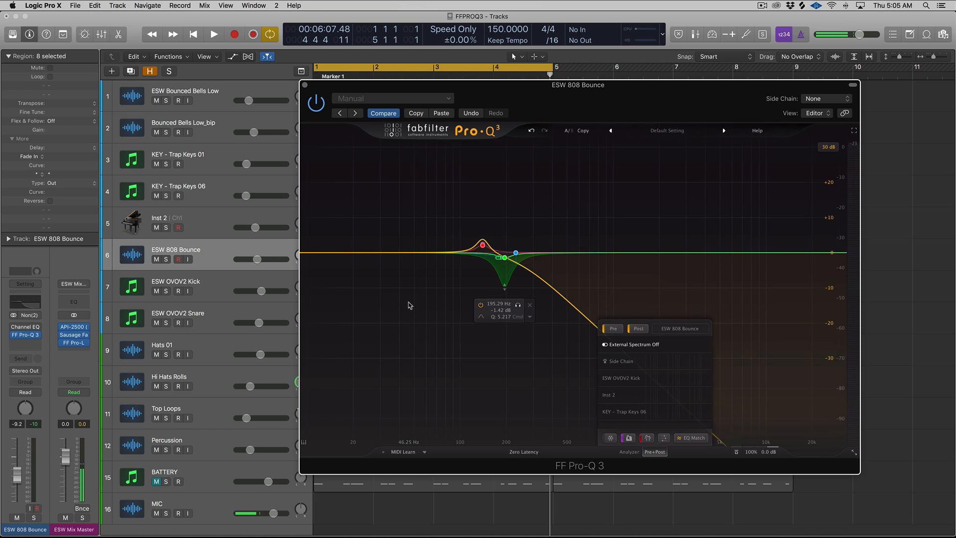
drag(481, 244, 484, 246)
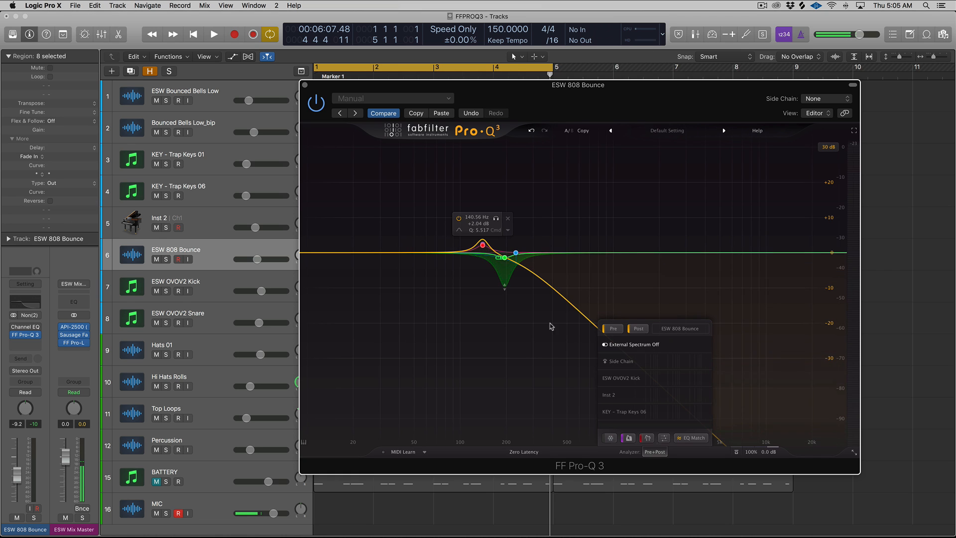
drag(484, 246, 514, 252)
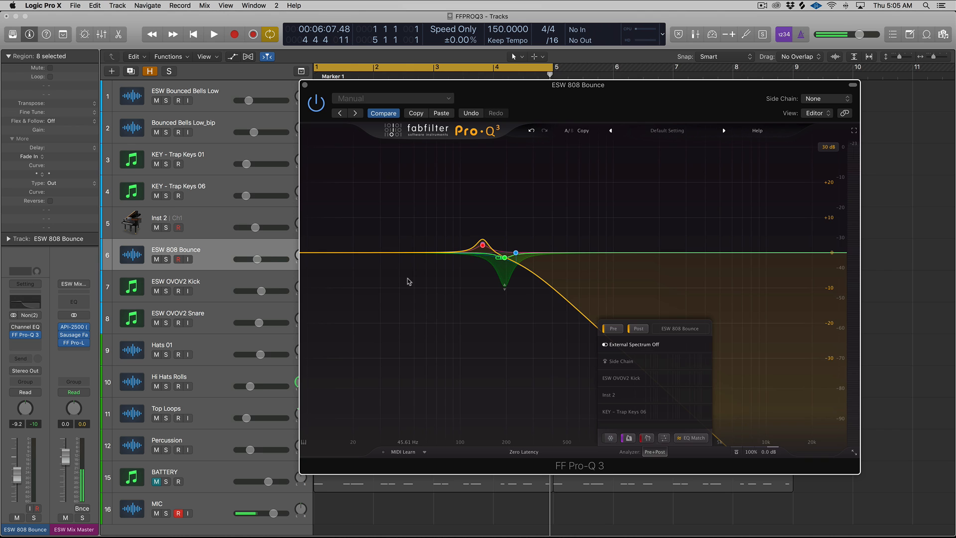
click(213, 34)
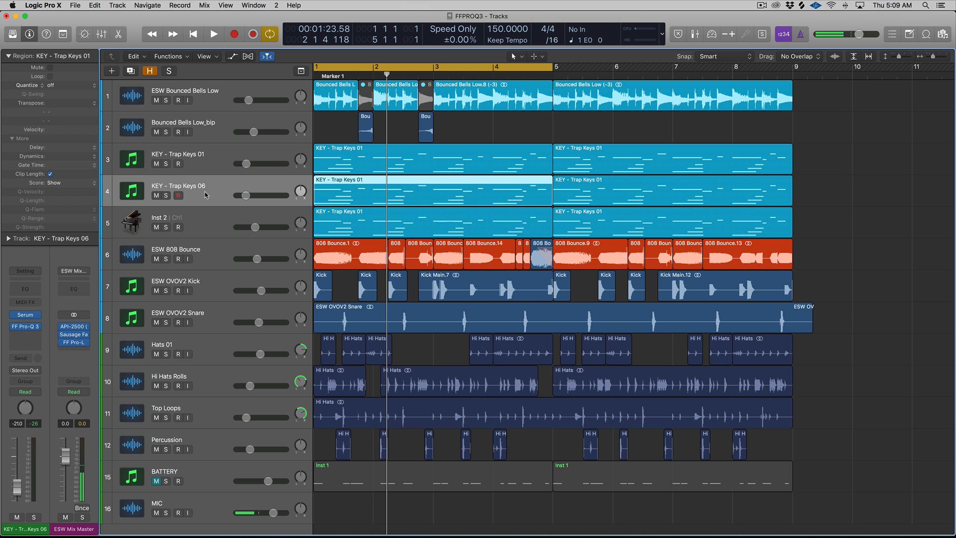
Step: Load the Clean preset on the KEY - Trap Keys 06 Pro-Q 3 so its curve is flat
click(213, 34)
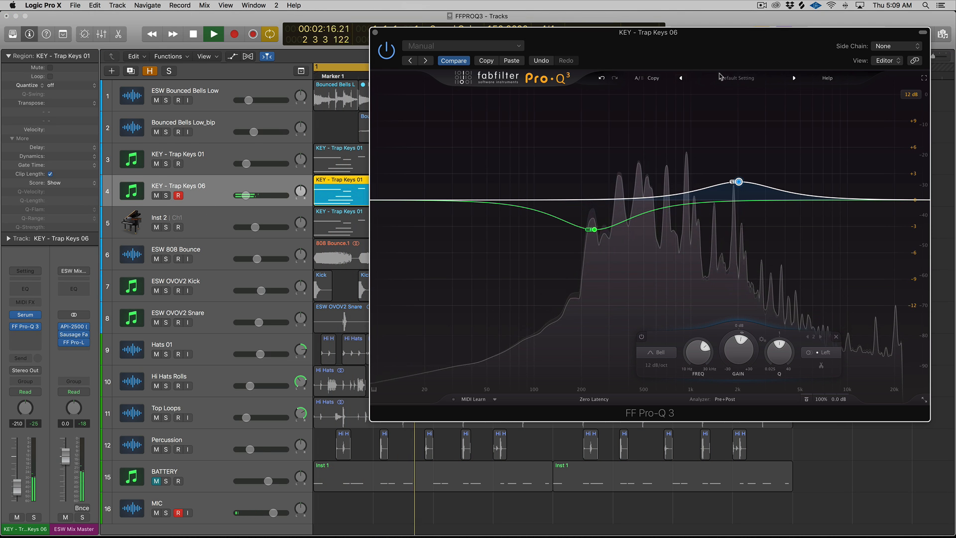
click(737, 77)
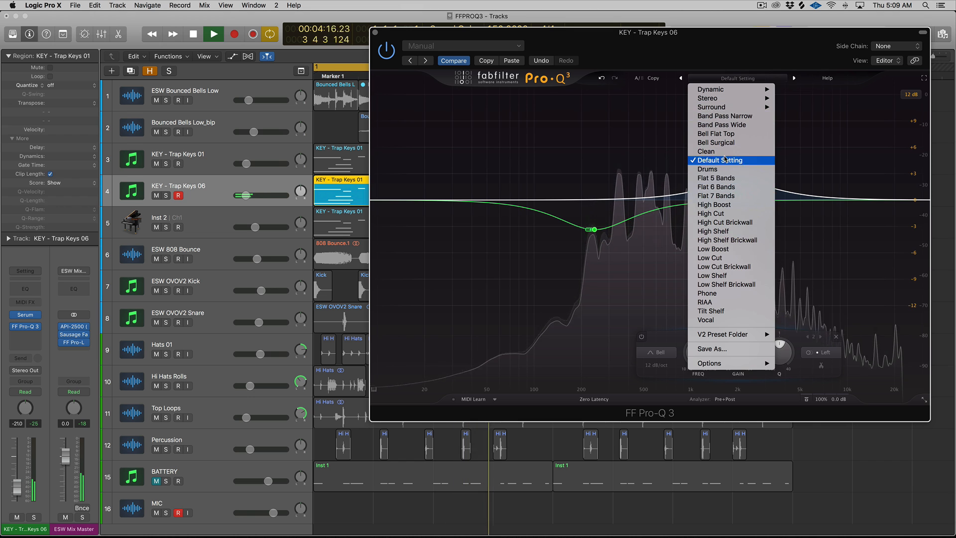
click(706, 152)
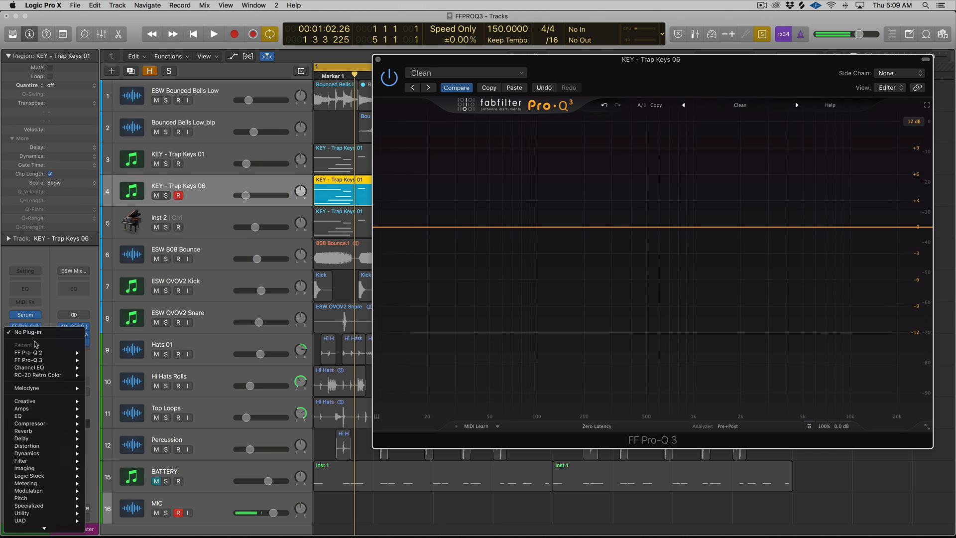
mouse_move(28, 353)
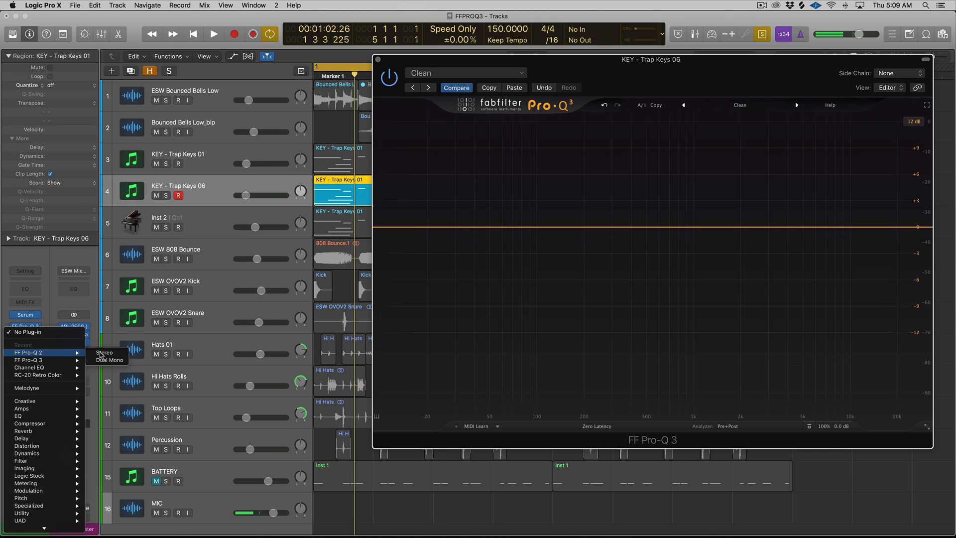
Step: Insert FF Pro-Q 2 (Stereo), check its channel modes, set a gentle bell cut near 286 Hz and close it
click(104, 353)
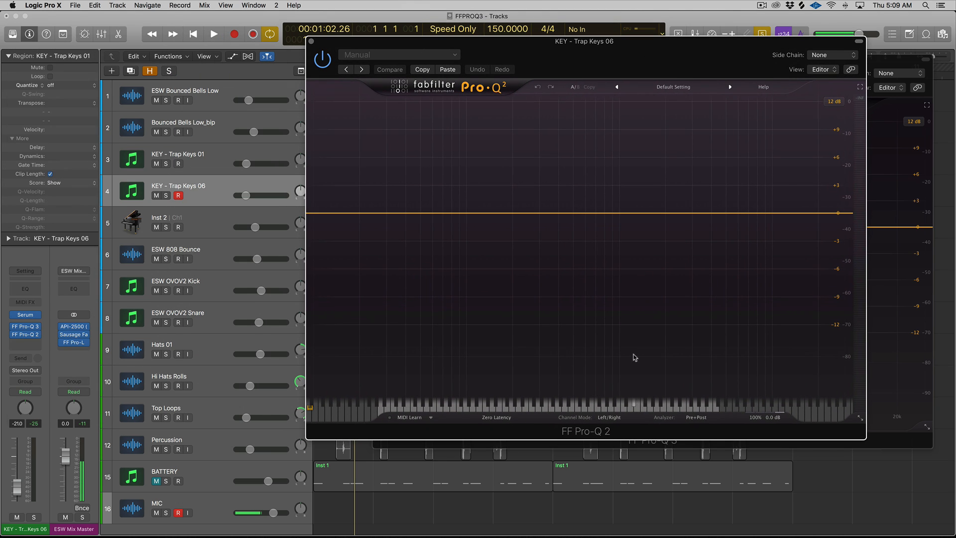
click(608, 417)
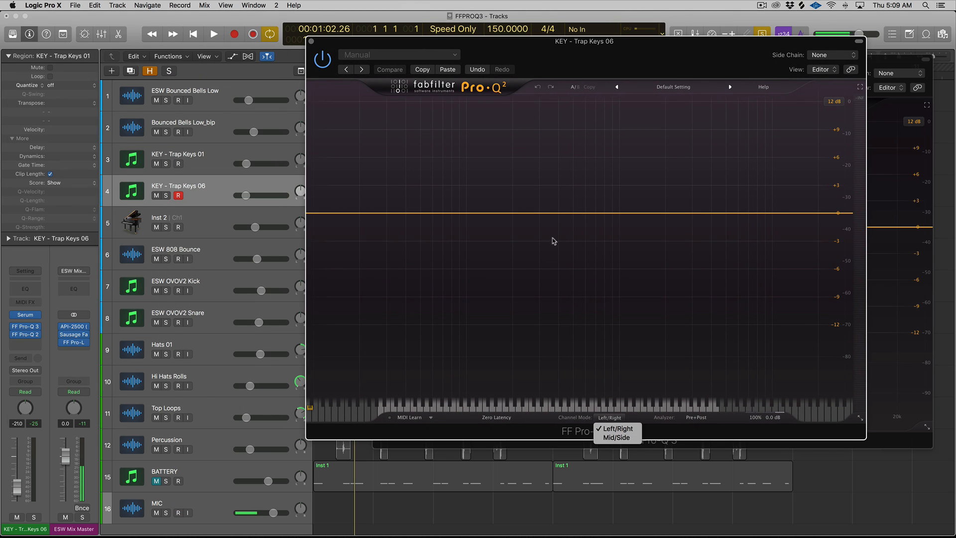
click(537, 213)
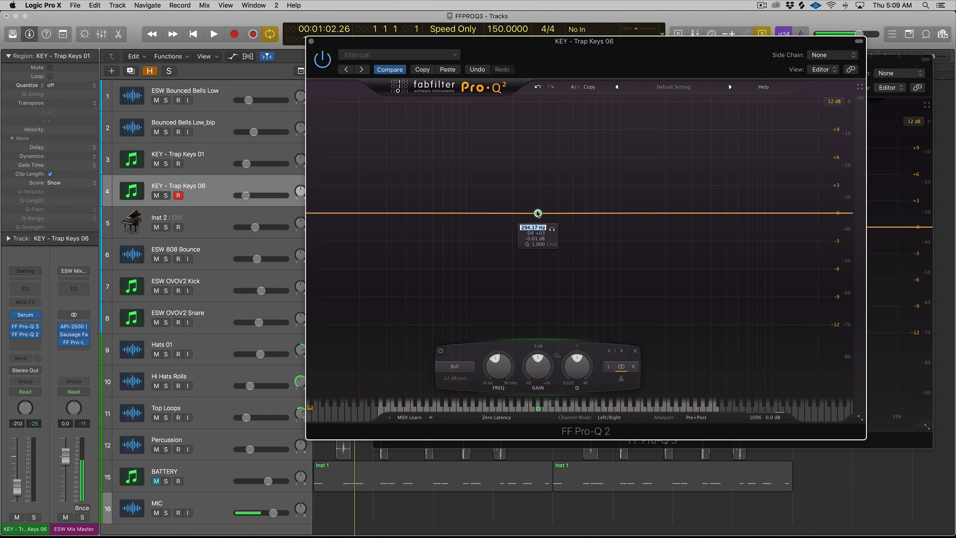
drag(537, 213, 537, 232)
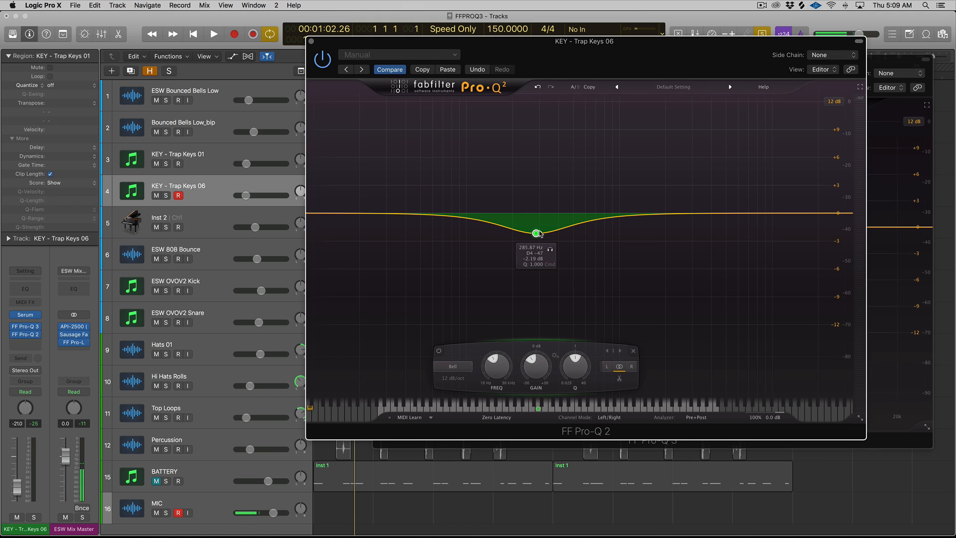
right_click(536, 233)
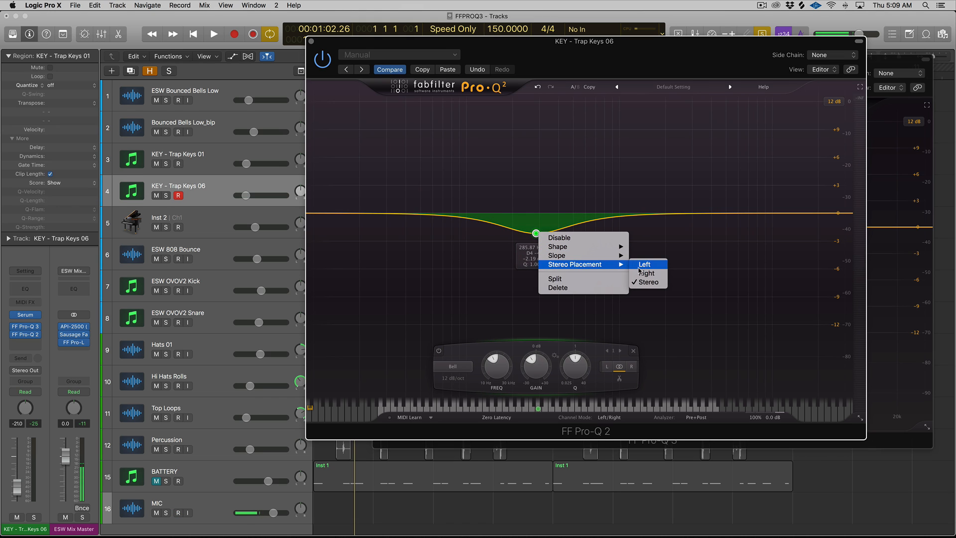
click(610, 418)
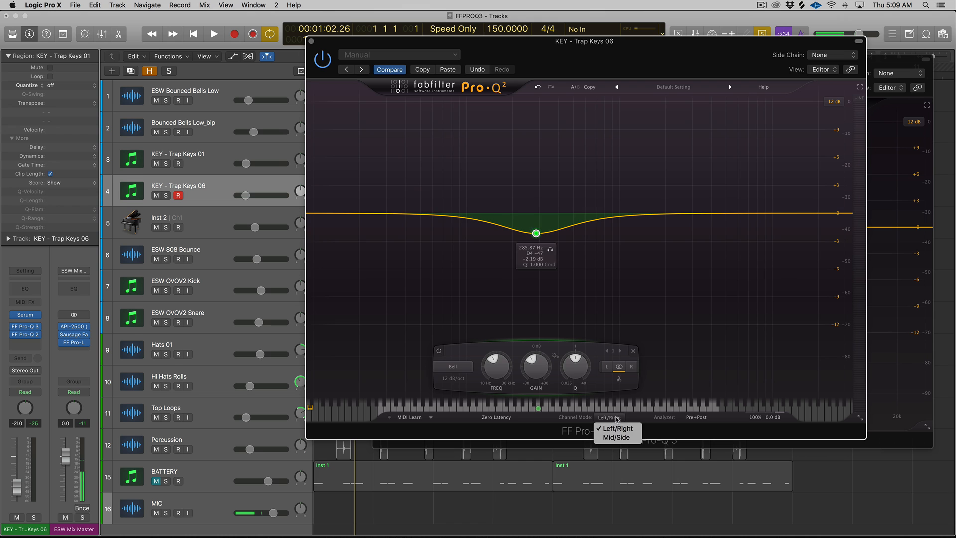
click(616, 437)
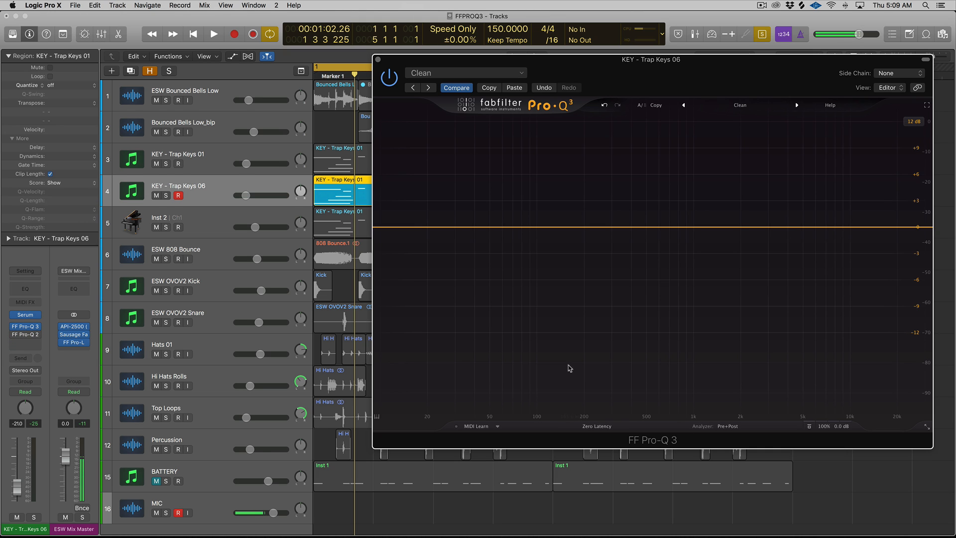
Step: Set Stereo Placement: the ~150 Hz band Left, the 680 Hz boost Right, the high boost Mid only
click(563, 227)
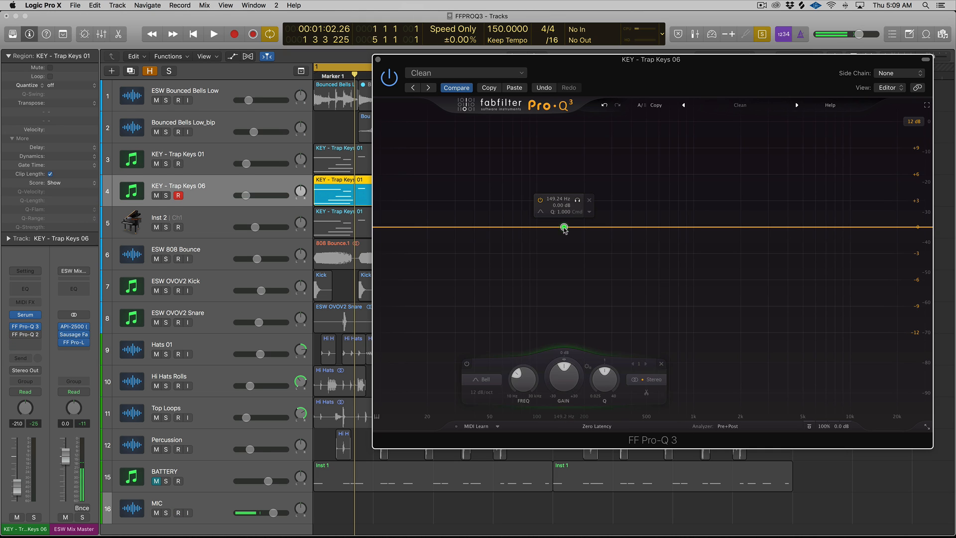
right_click(564, 244)
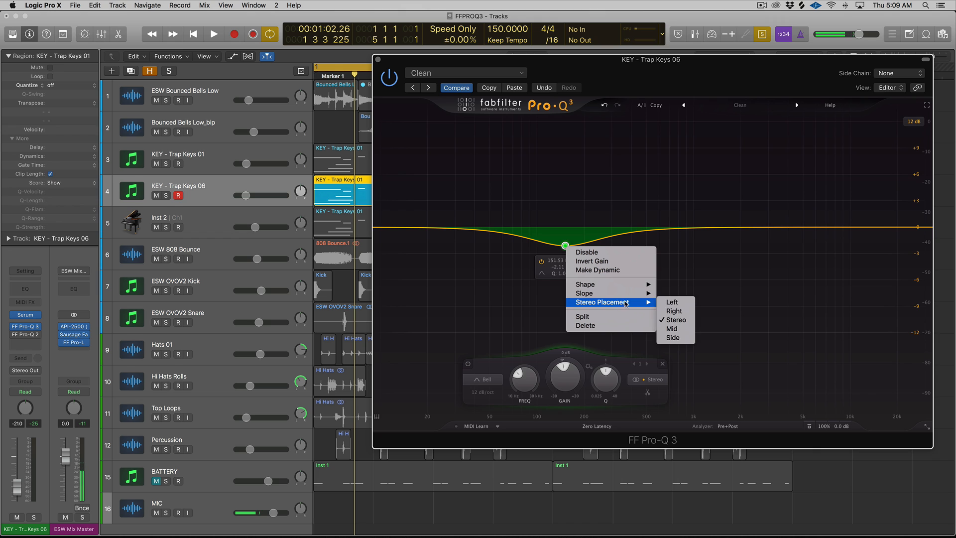
click(671, 303)
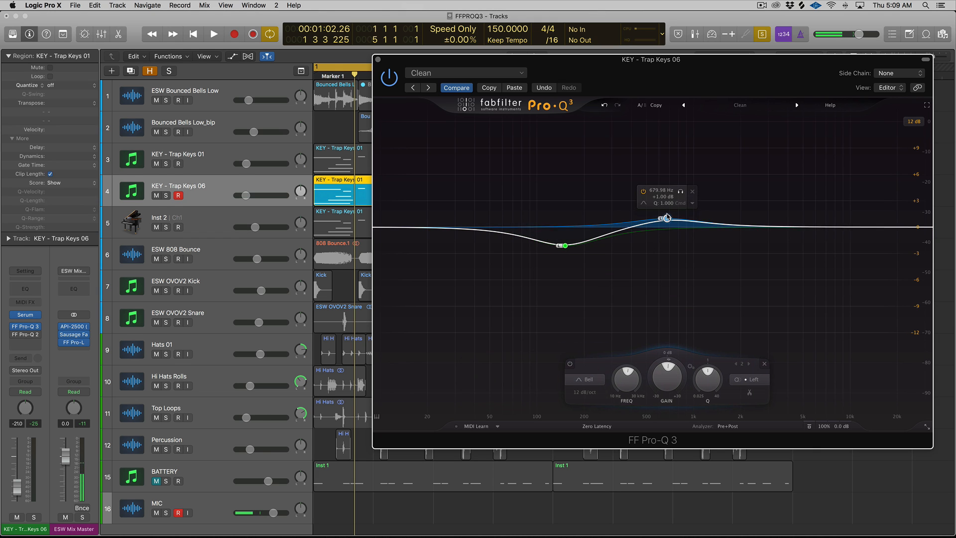
right_click(670, 206)
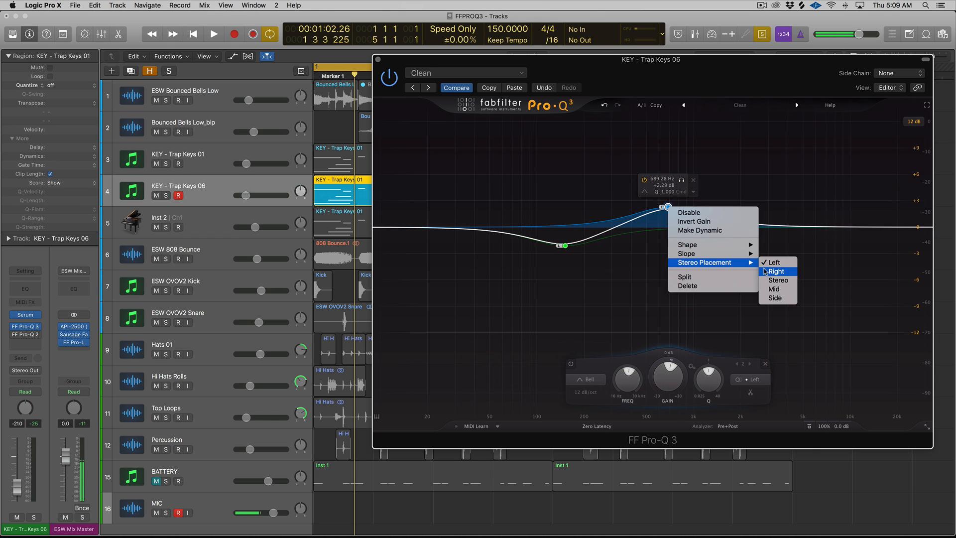
click(775, 270)
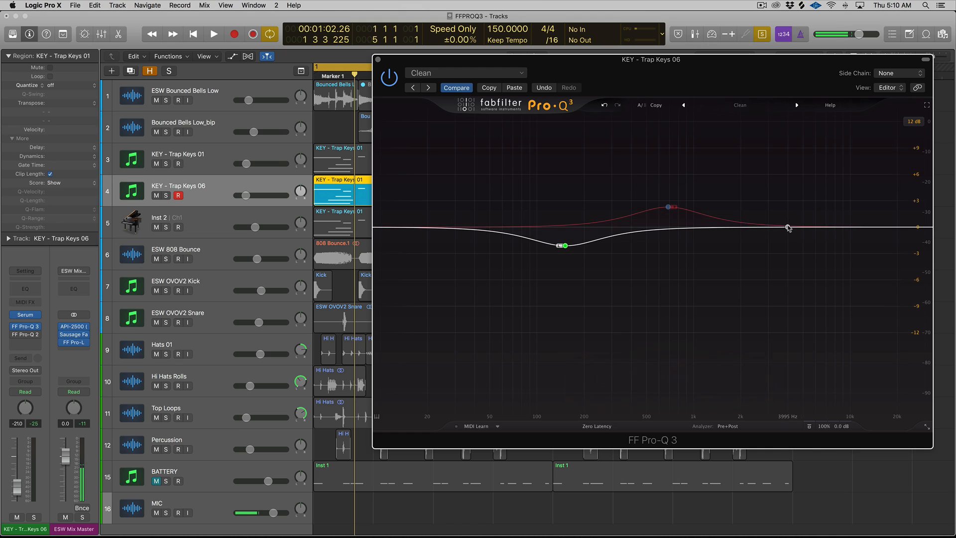
right_click(786, 197)
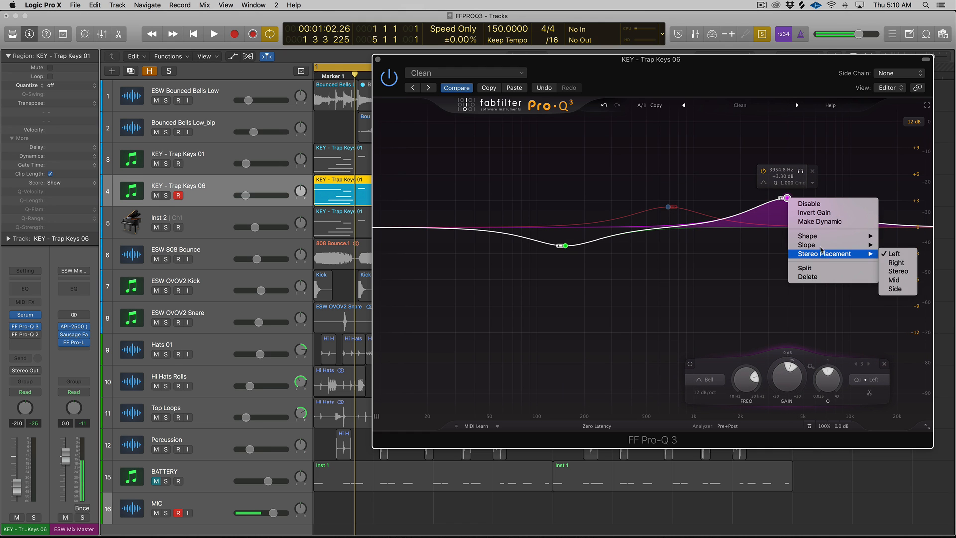
mouse_move(897, 280)
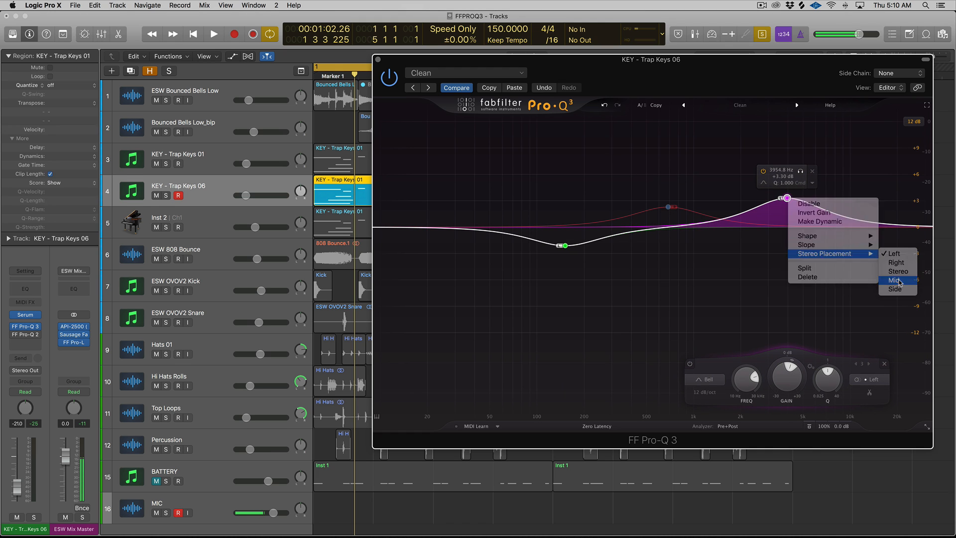
click(894, 281)
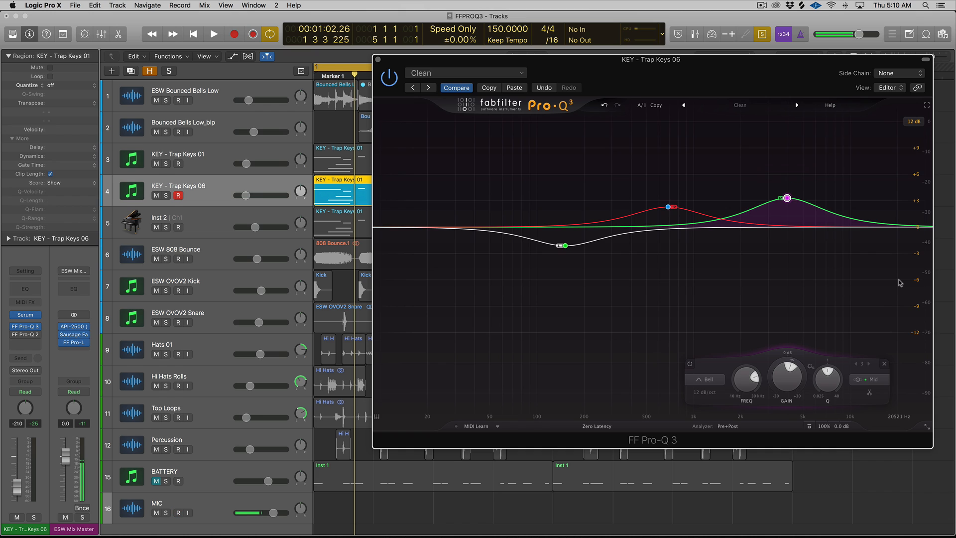
Step: Bring up a flat Pro-Q 3 on the ESW OVOV2 Kick track
click(178, 511)
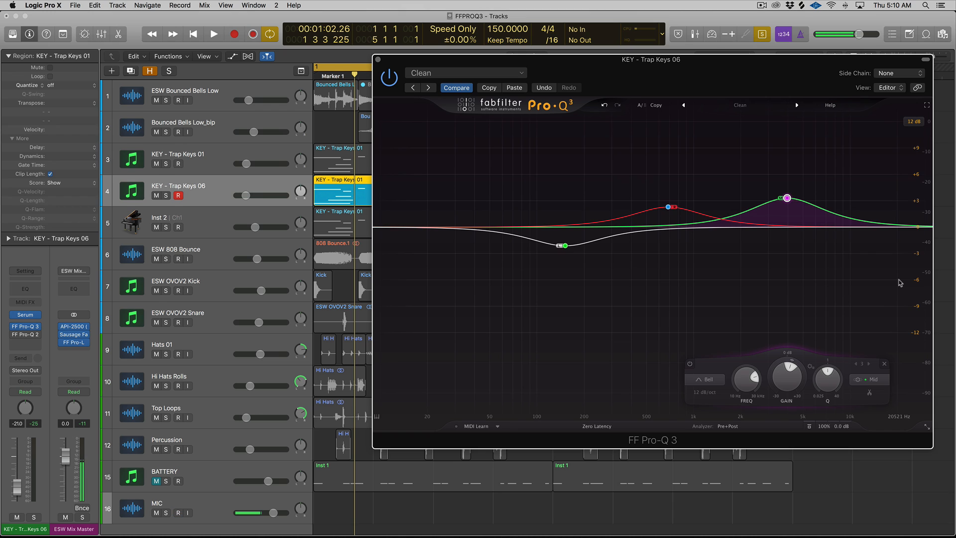
click(178, 512)
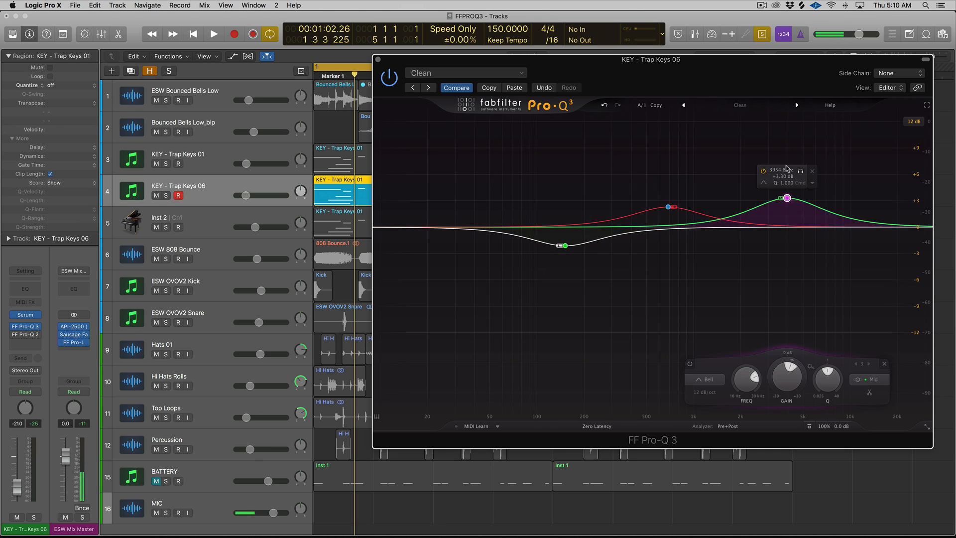
drag(787, 198, 784, 201)
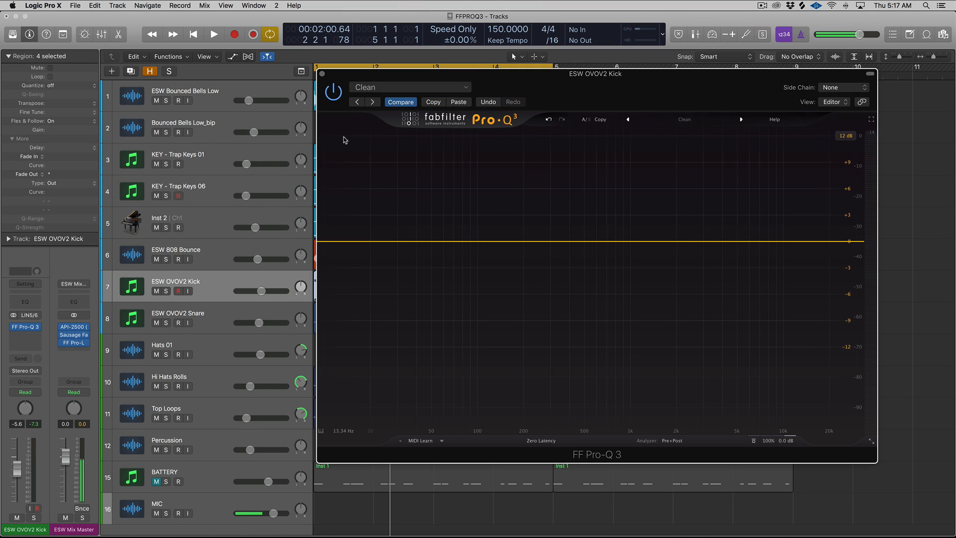
Step: Briefly play the kick to show its spectrum, then bring up the Analyzer's external spectrum source list
click(179, 513)
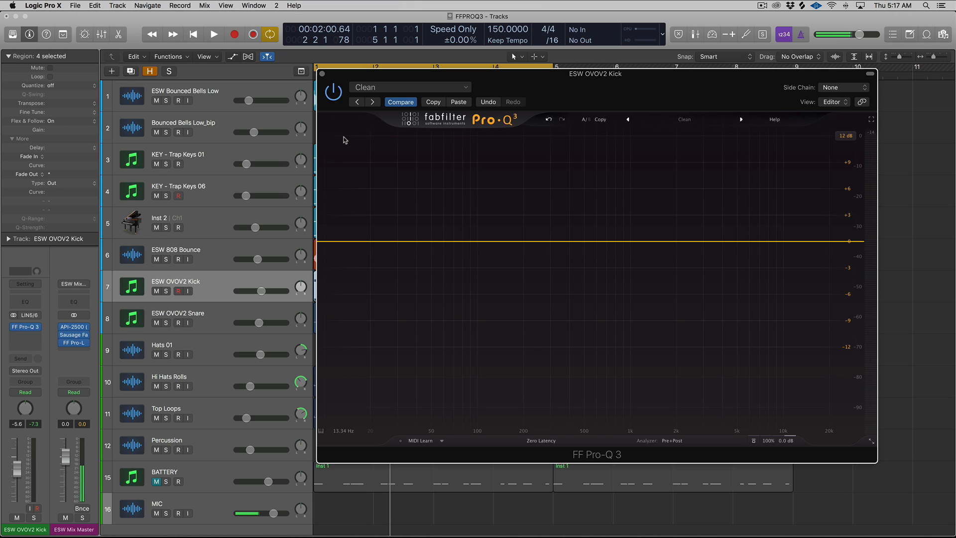
click(178, 513)
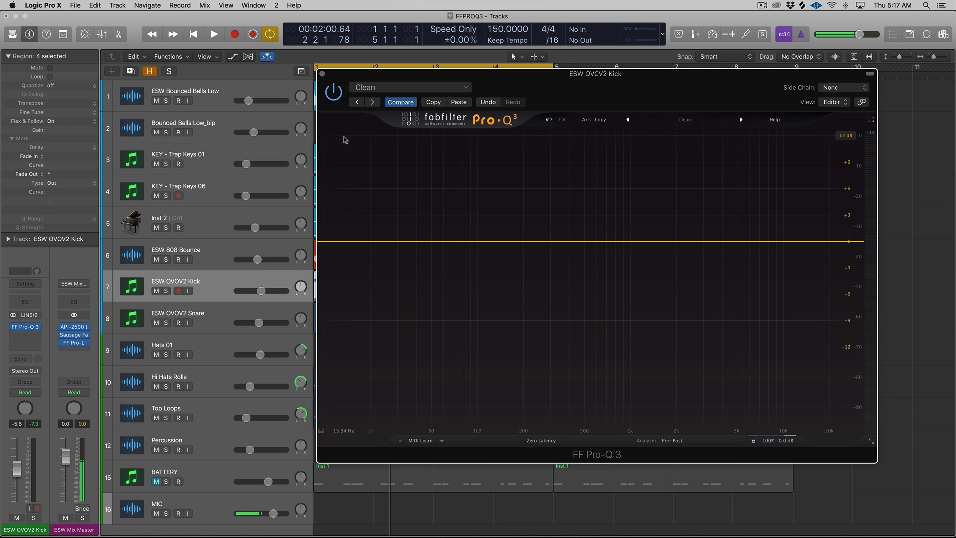
click(178, 513)
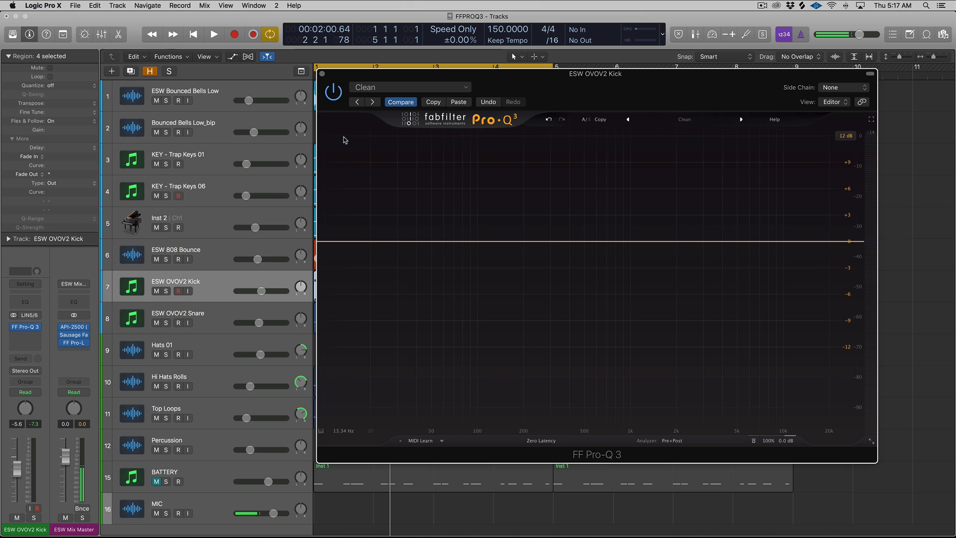
click(178, 513)
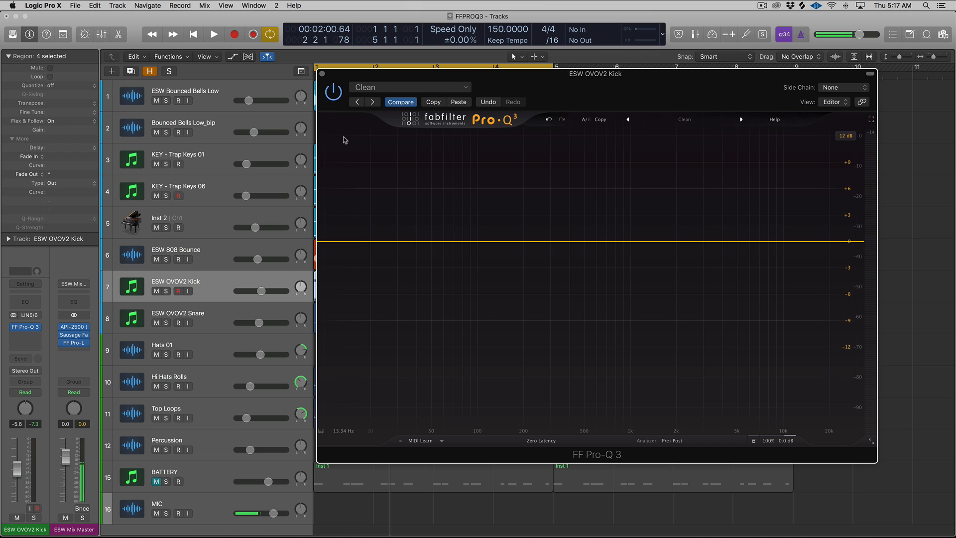
click(178, 513)
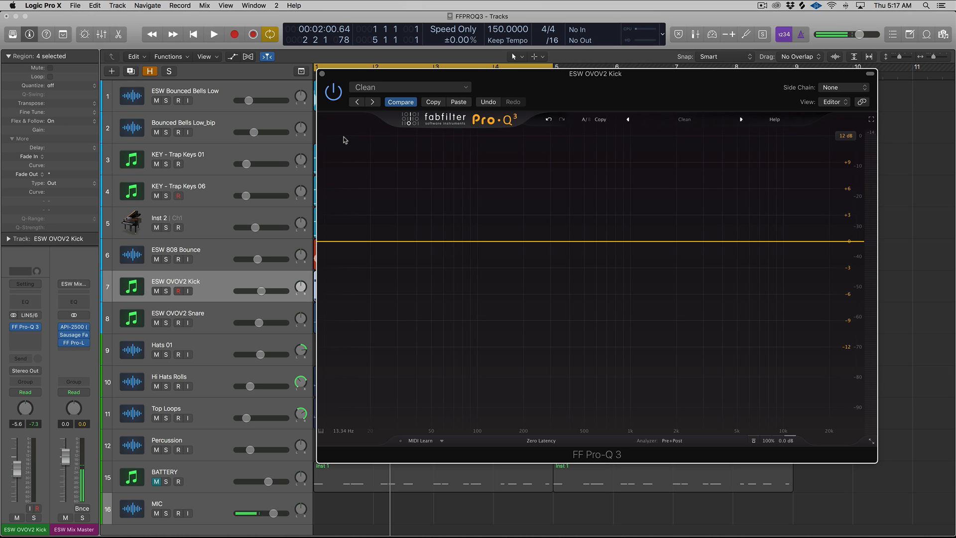
click(213, 34)
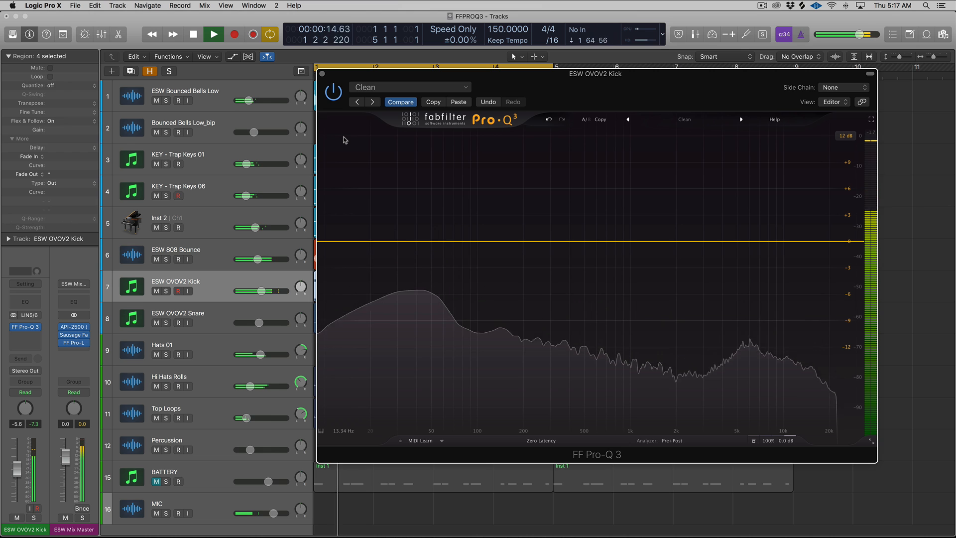
click(213, 34)
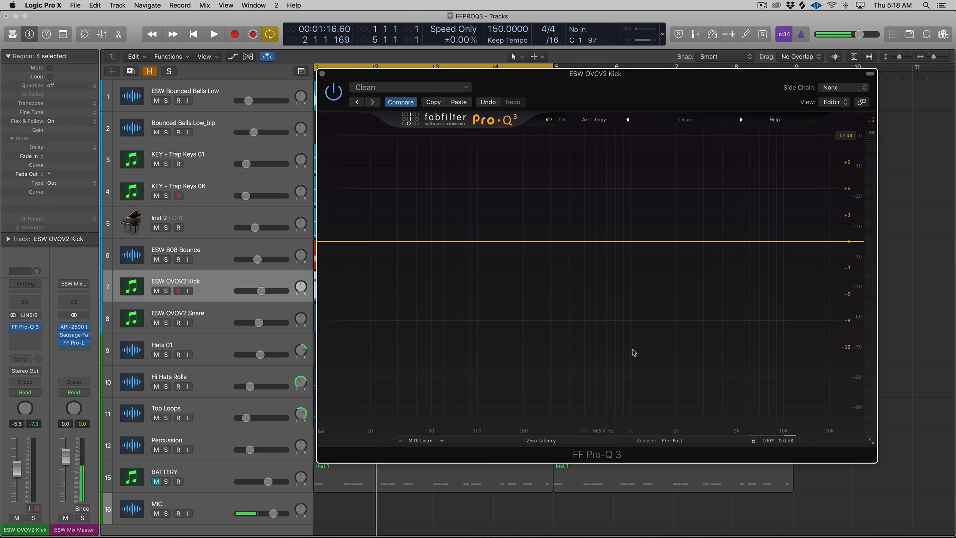
click(671, 440)
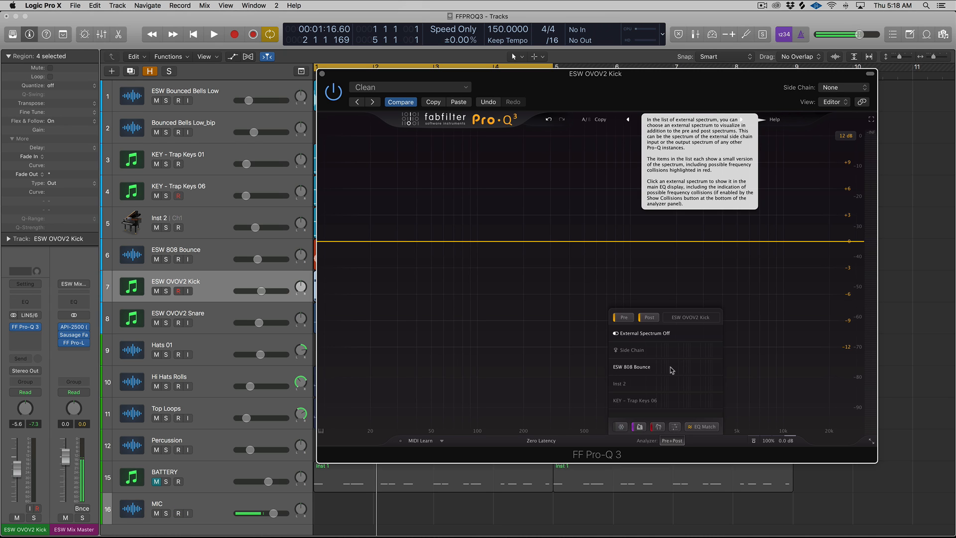
Step: Overlay the ESW 808 Bounce spectrum on the kick EQ and add a gentle bell boost near 37 Hz
click(213, 34)
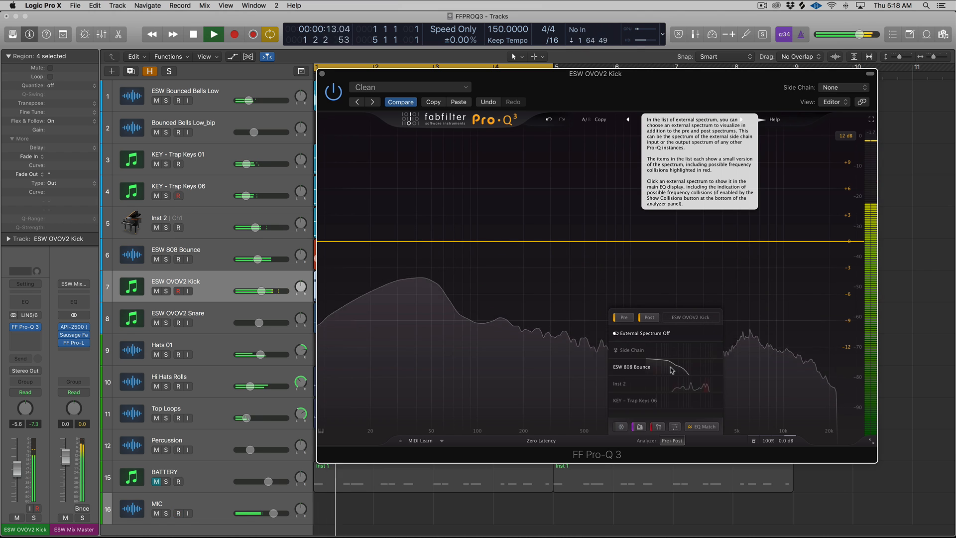
click(213, 34)
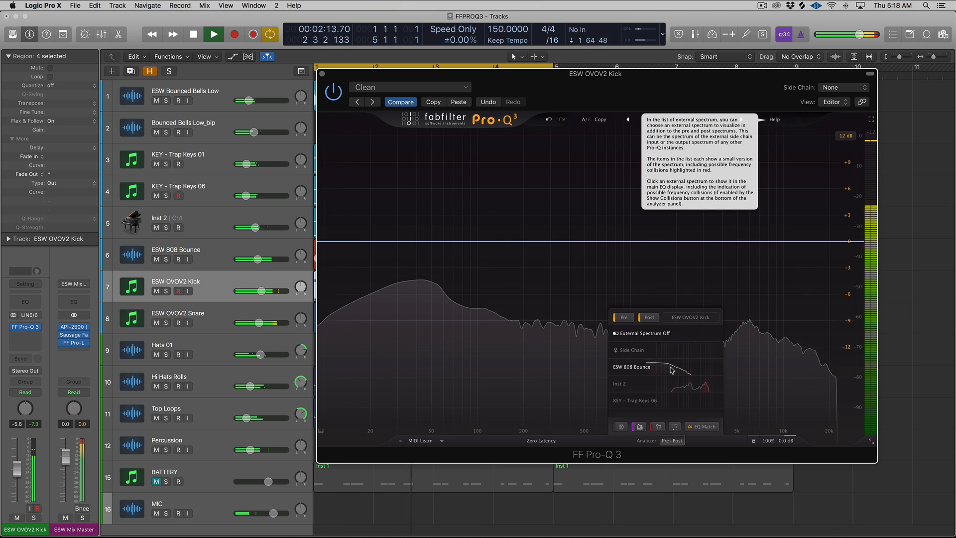
click(632, 367)
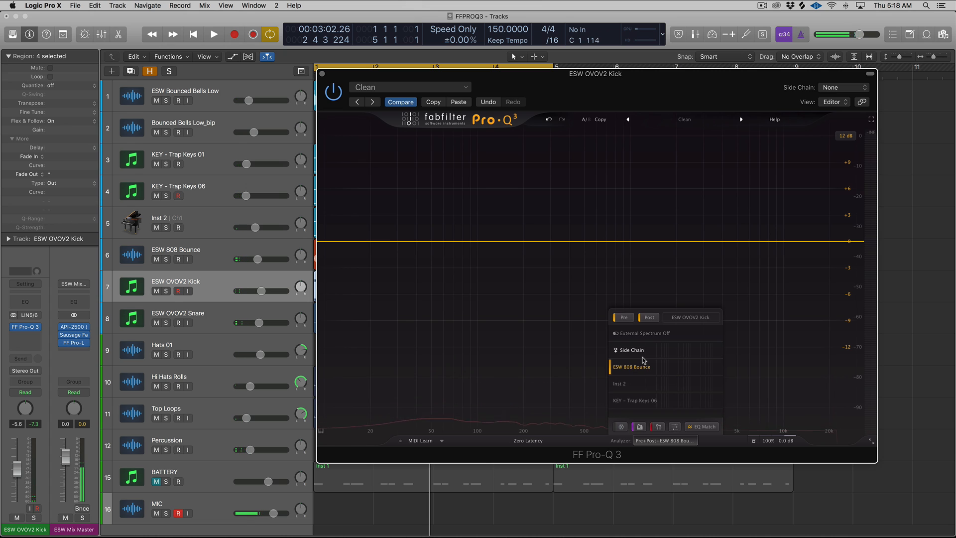
mouse_move(430, 420)
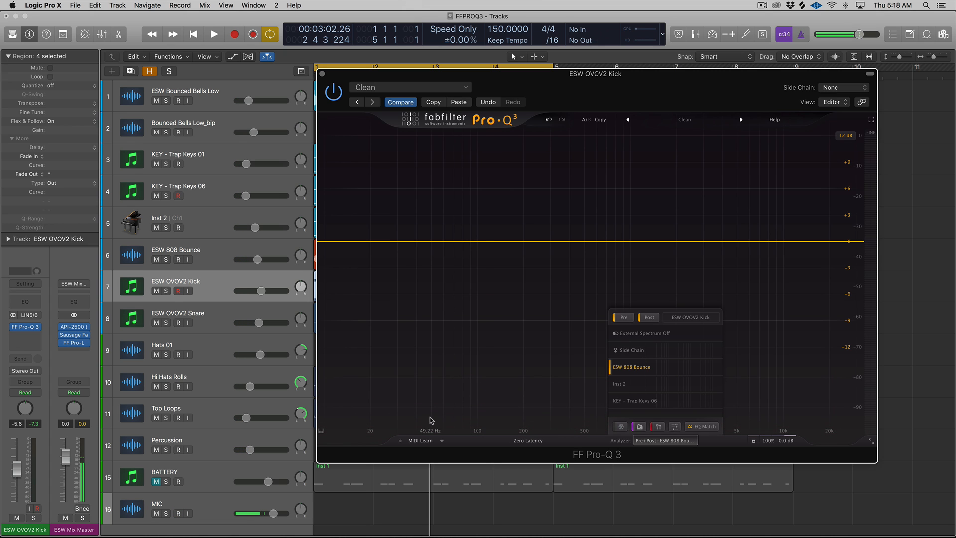
click(178, 513)
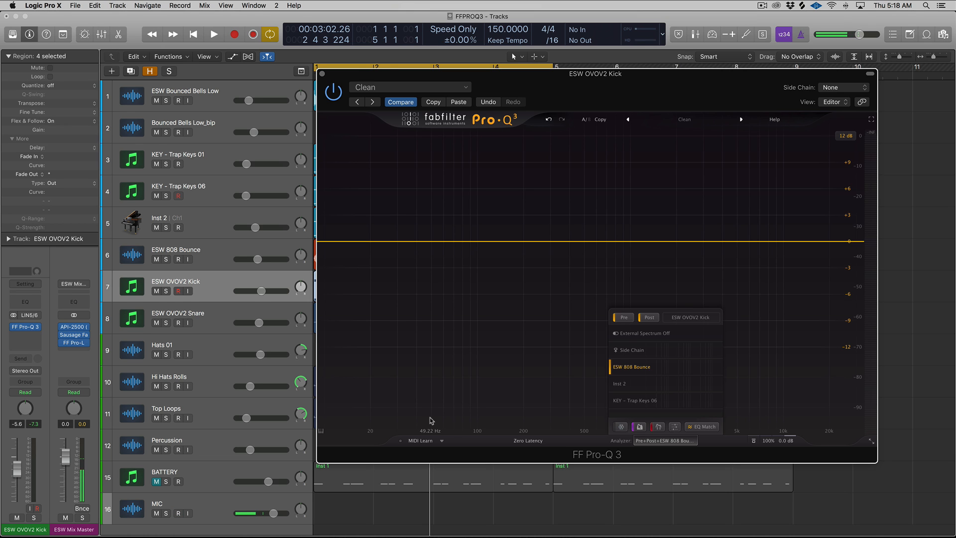
click(213, 34)
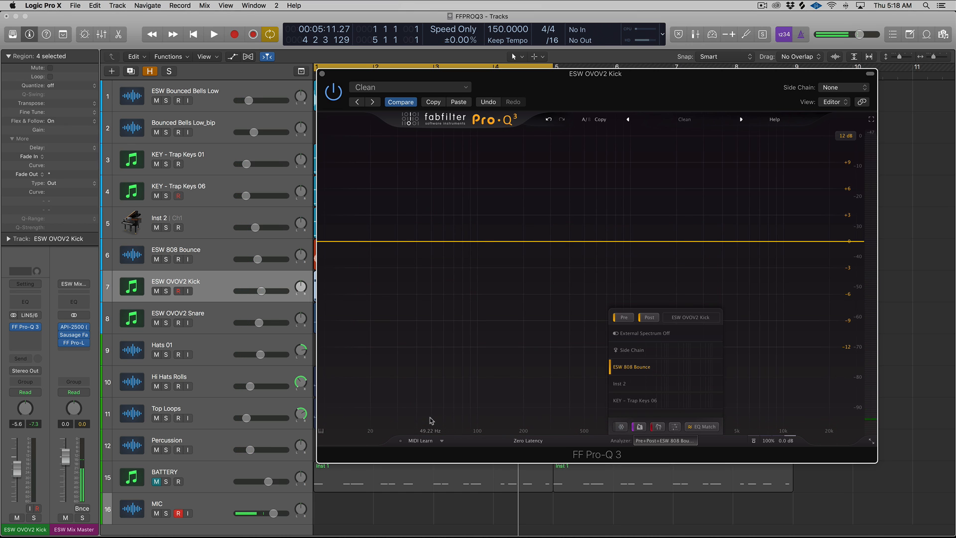
click(406, 242)
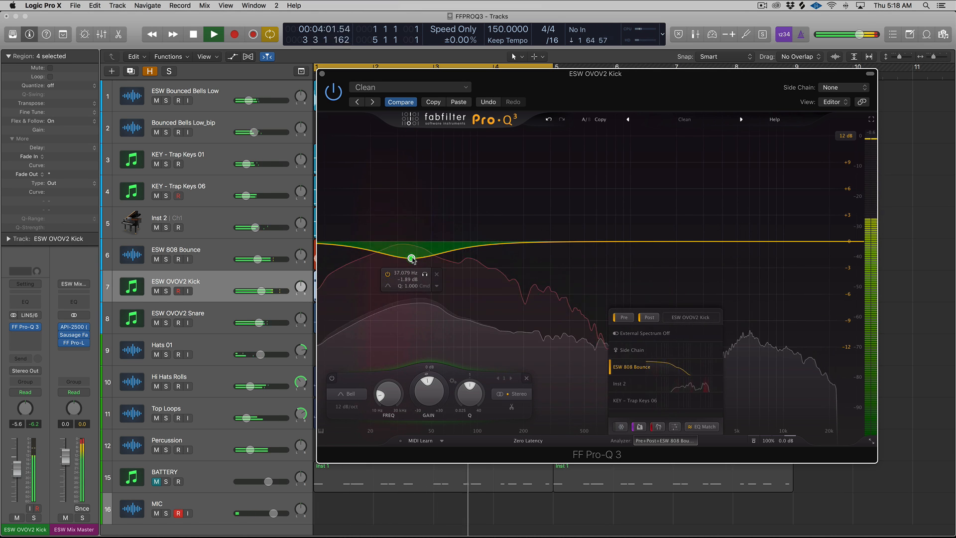
Step: Grab the kick's spectrum so peaks at 97 Hz, 378 Hz, 693 Hz, 1.3 kHz, 6.0 kHz are labelled
right_click(411, 257)
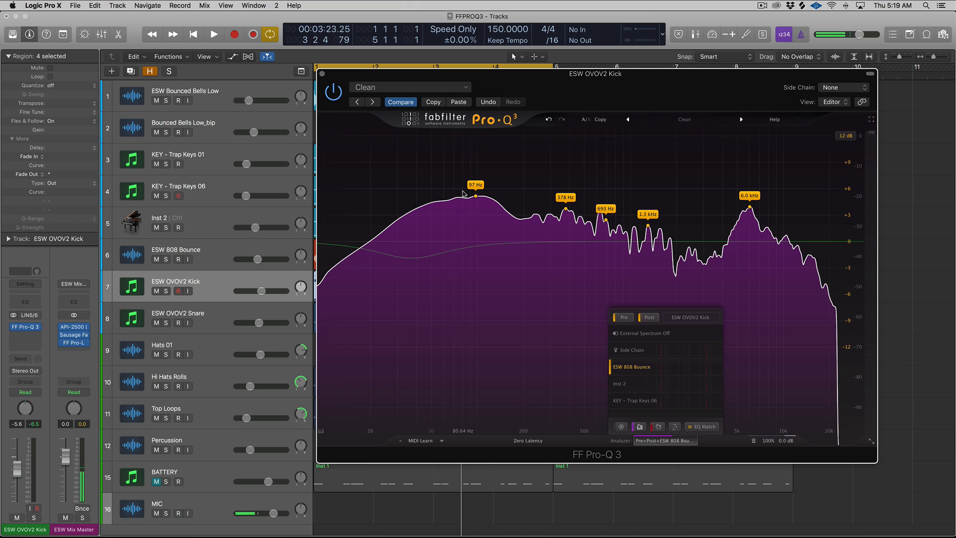
Step: Release the captured spectrum and remove the bell band, leaving the kick's Pro-Q 3 curve flat
click(179, 513)
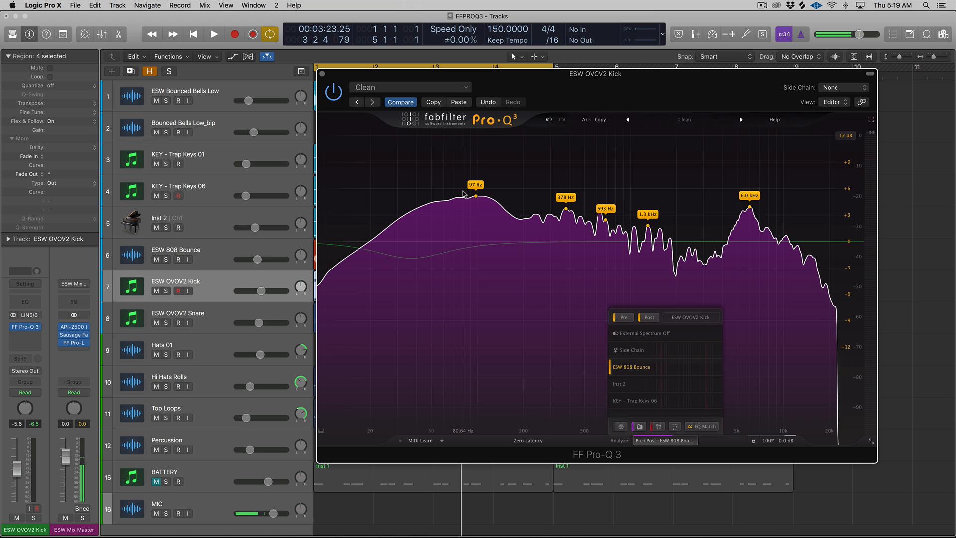
click(179, 512)
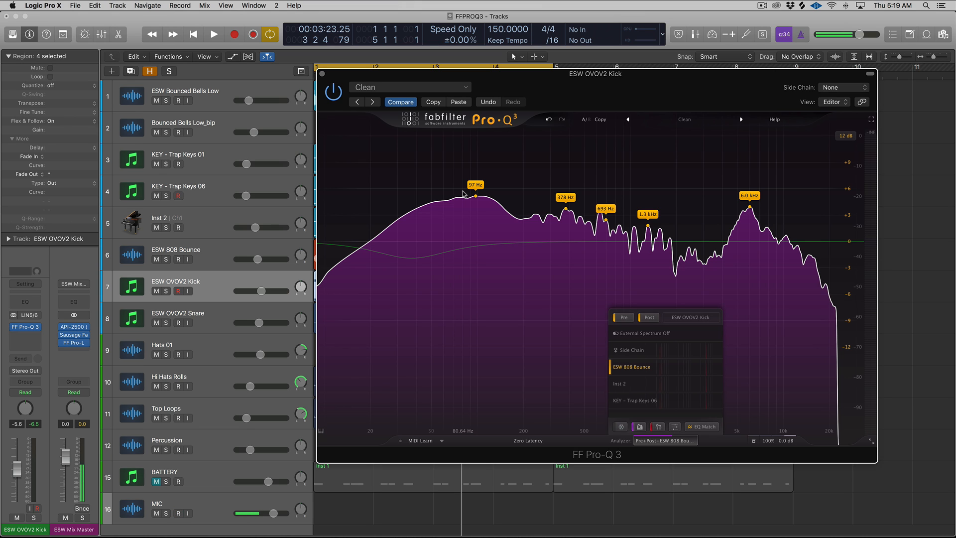
click(178, 513)
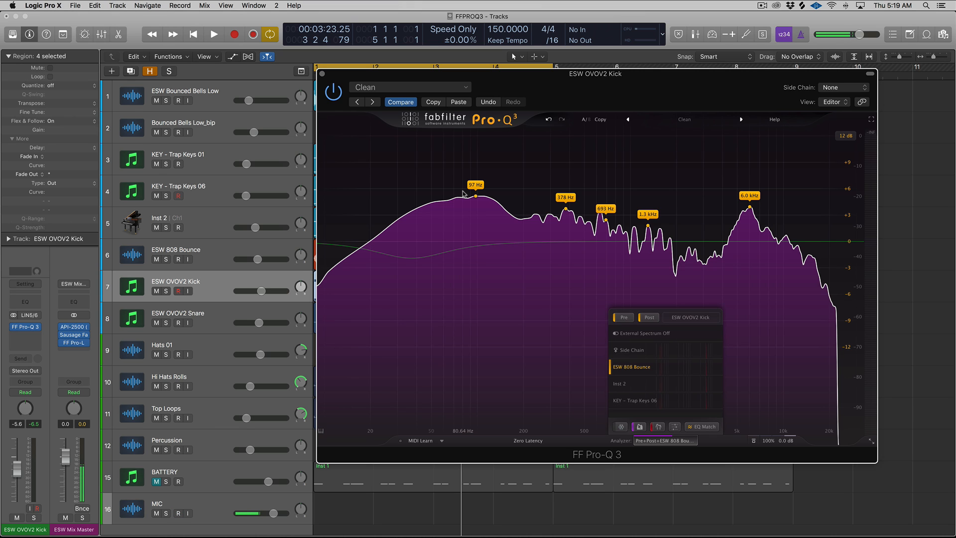
click(178, 514)
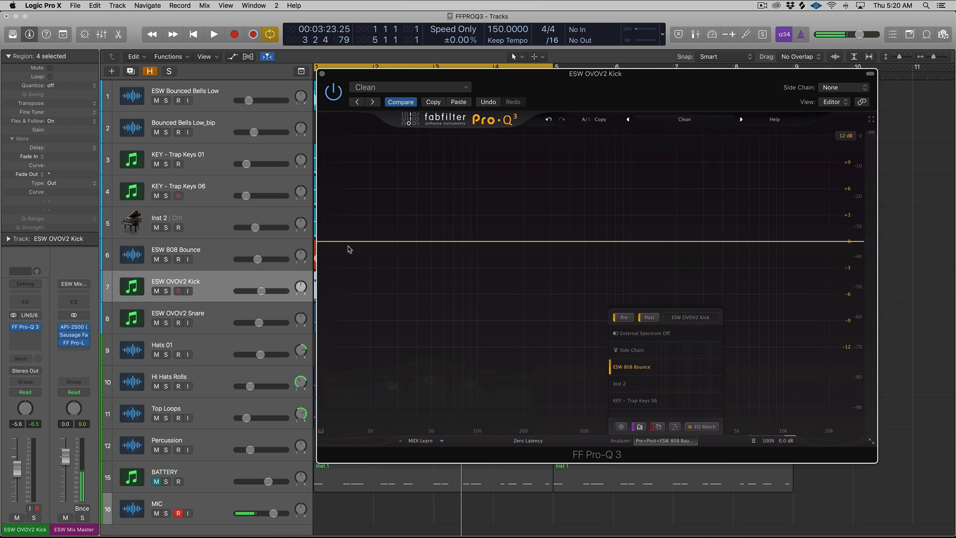
Step: Add a Flat Tilt band pivoting near 675 Hz, tilted up about +3.5 dB toward the highs
click(371, 236)
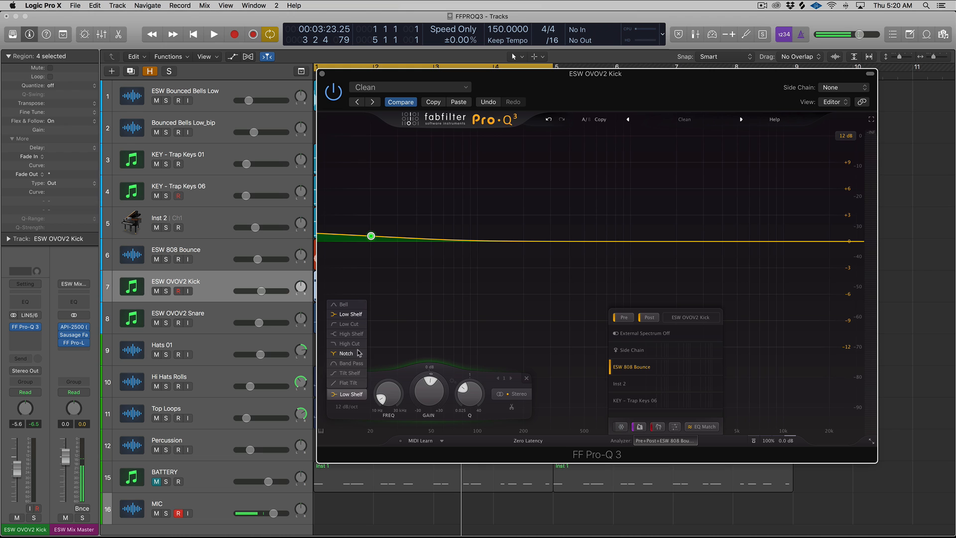
click(348, 373)
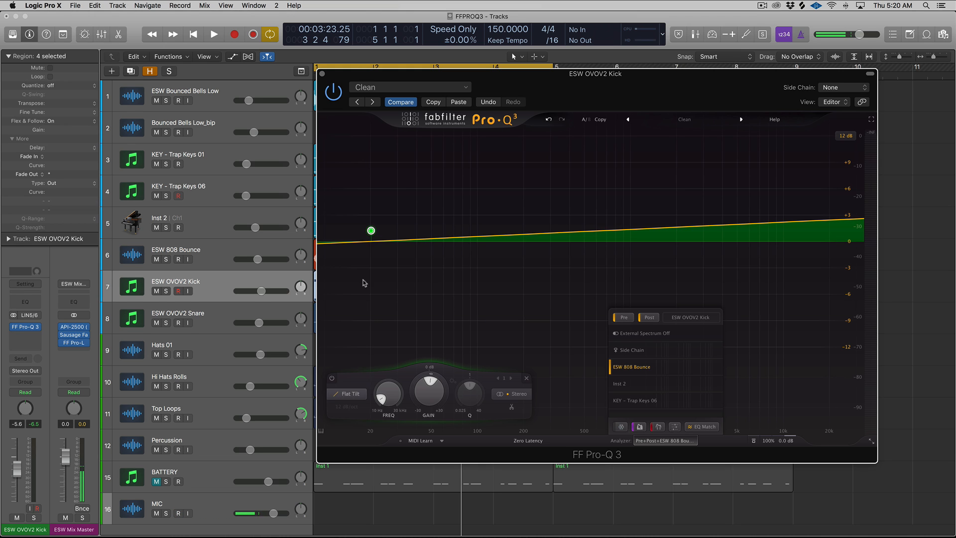
click(616, 192)
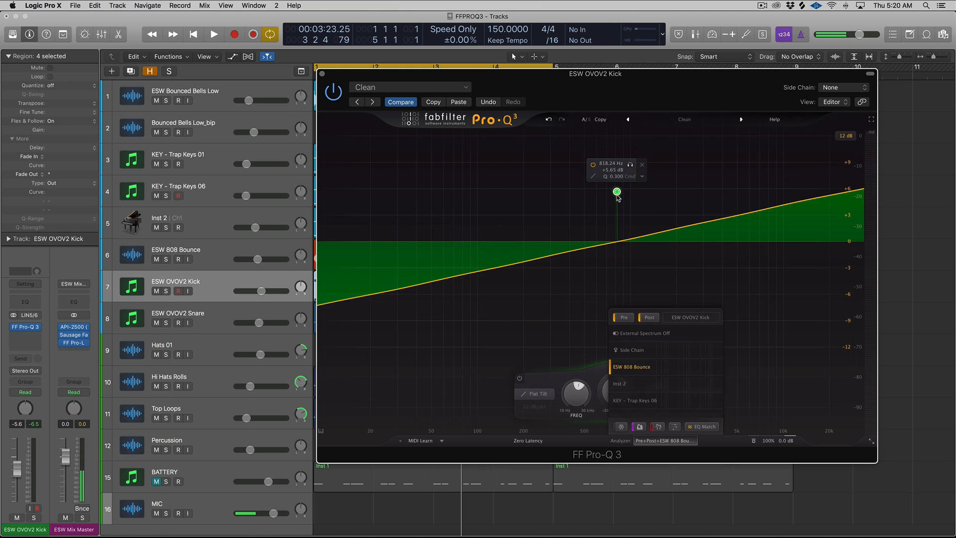
drag(616, 191, 612, 218)
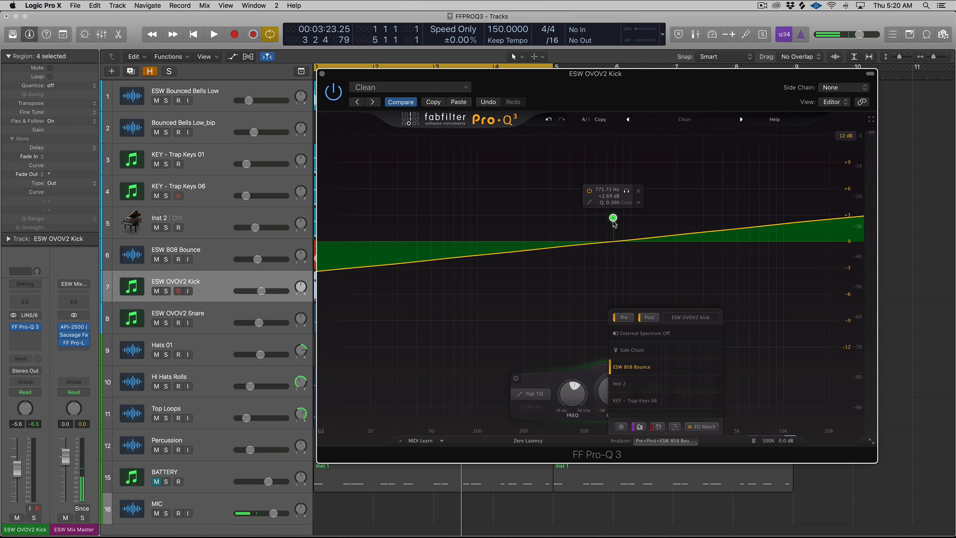
drag(613, 218, 603, 211)
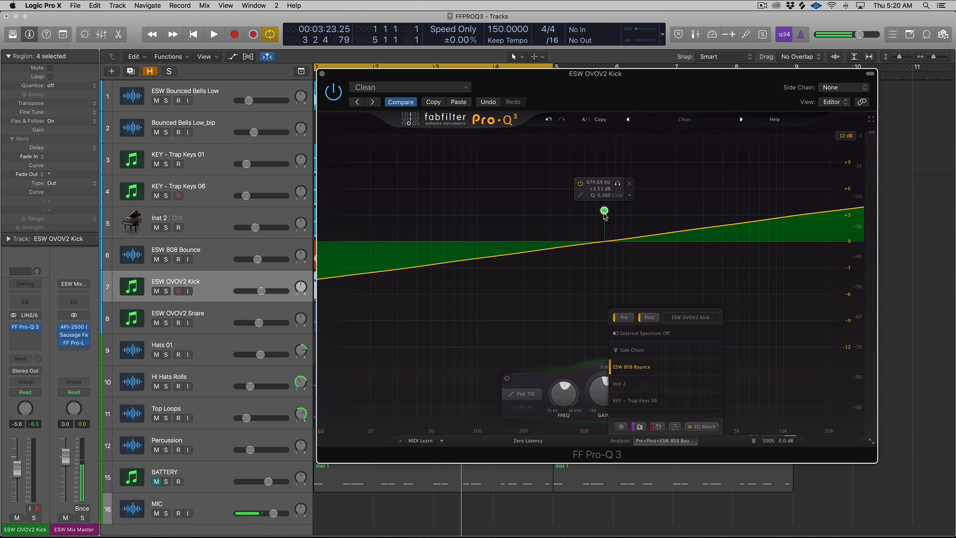
click(178, 513)
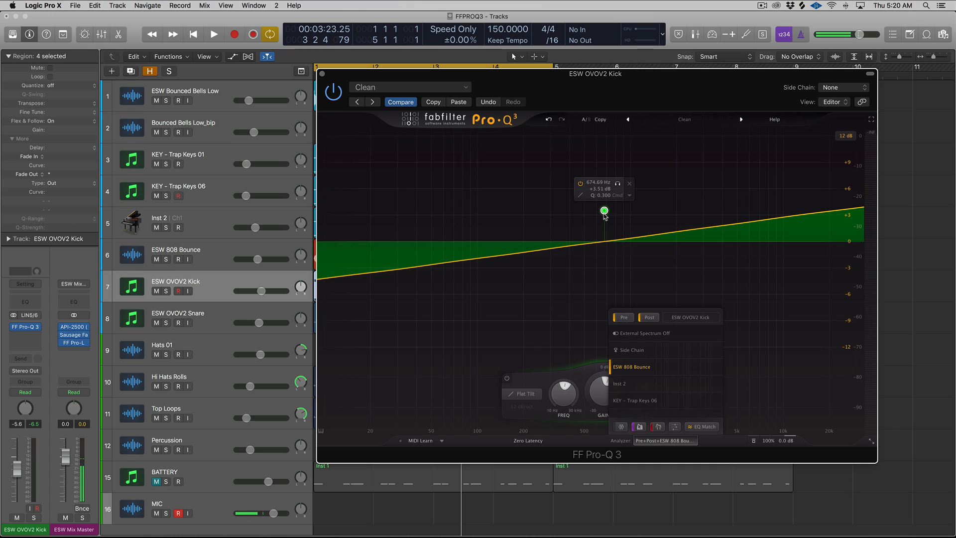